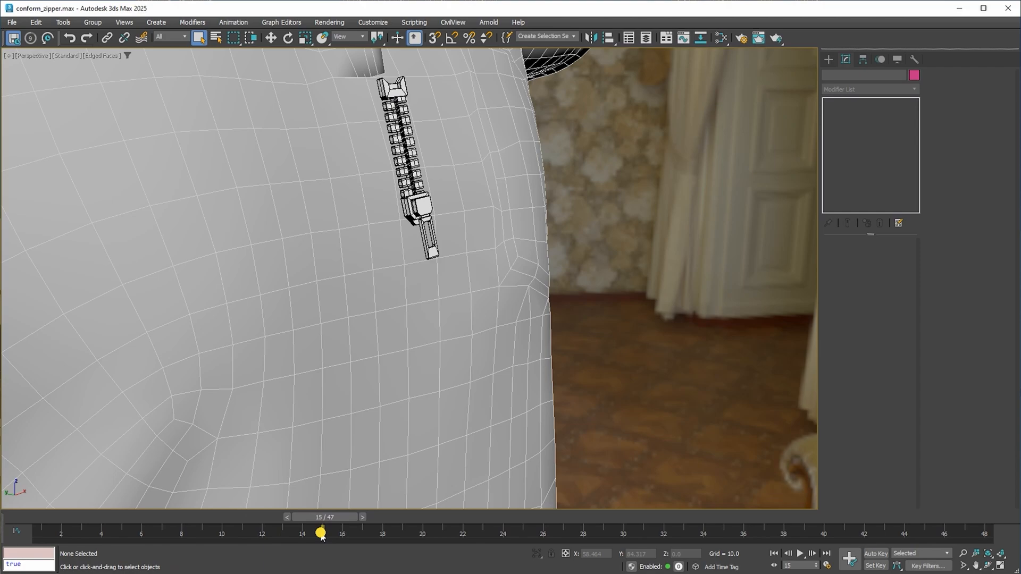
Load Conform_001_Start.max with the flange floating above the bent green plane
left_click(404, 163)
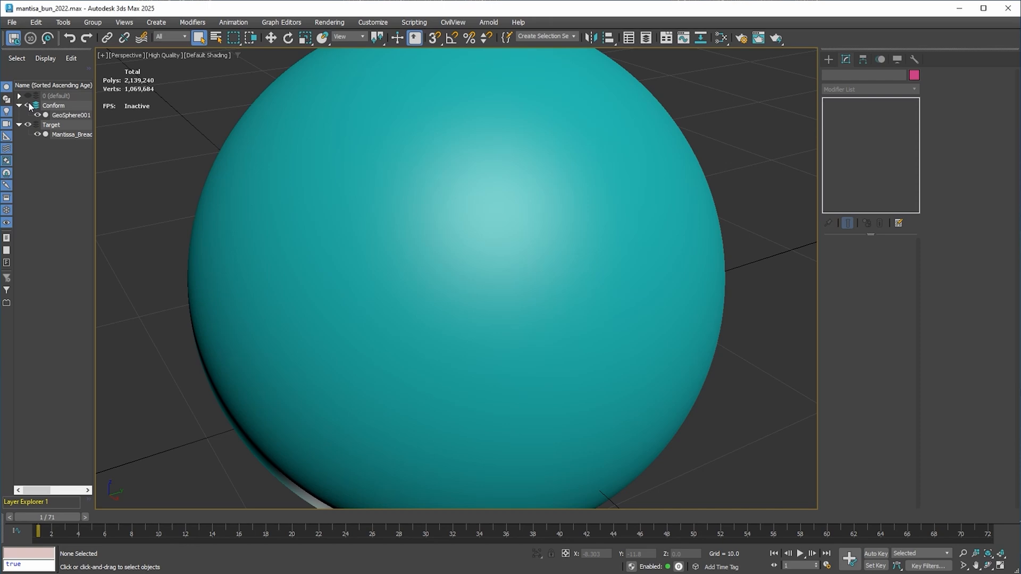
left_click(72, 115)
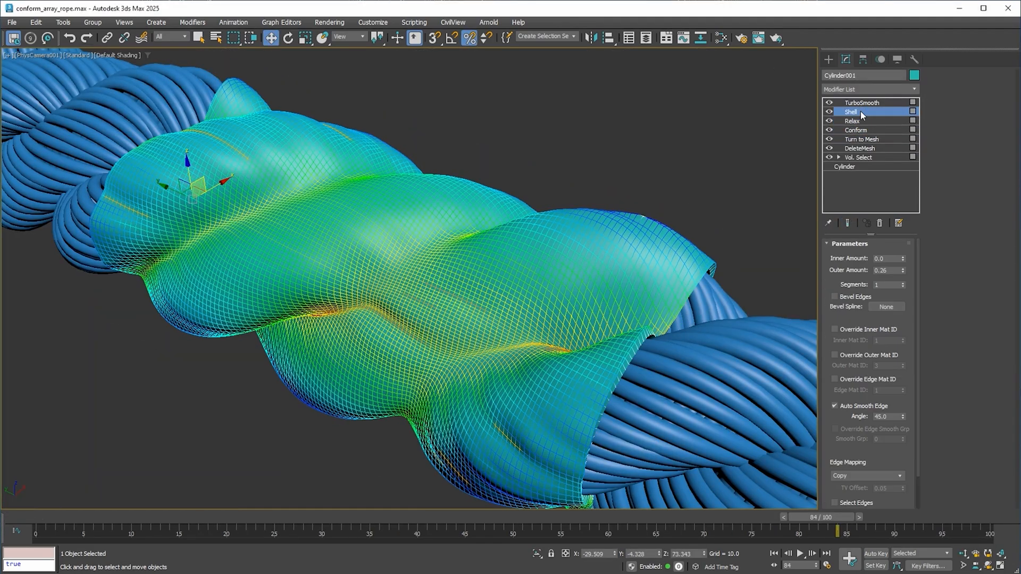
left_click(862, 102)
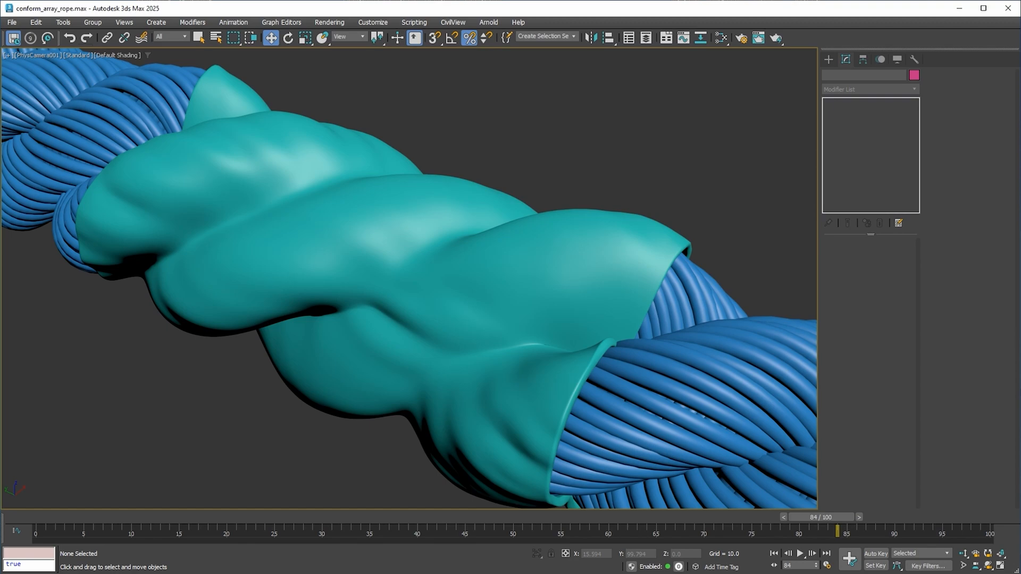
left_click(10, 21)
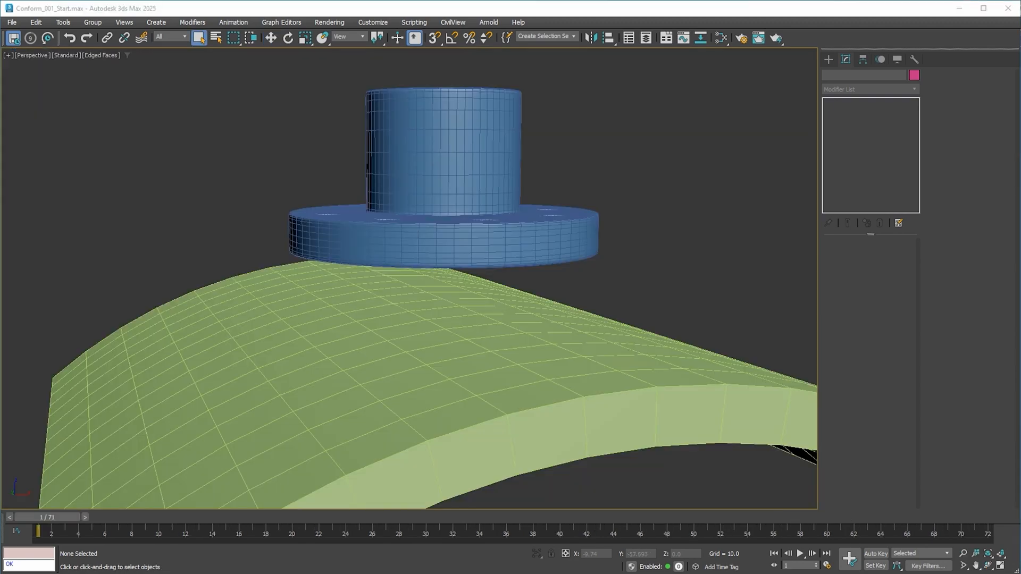
mouse_move(585, 292)
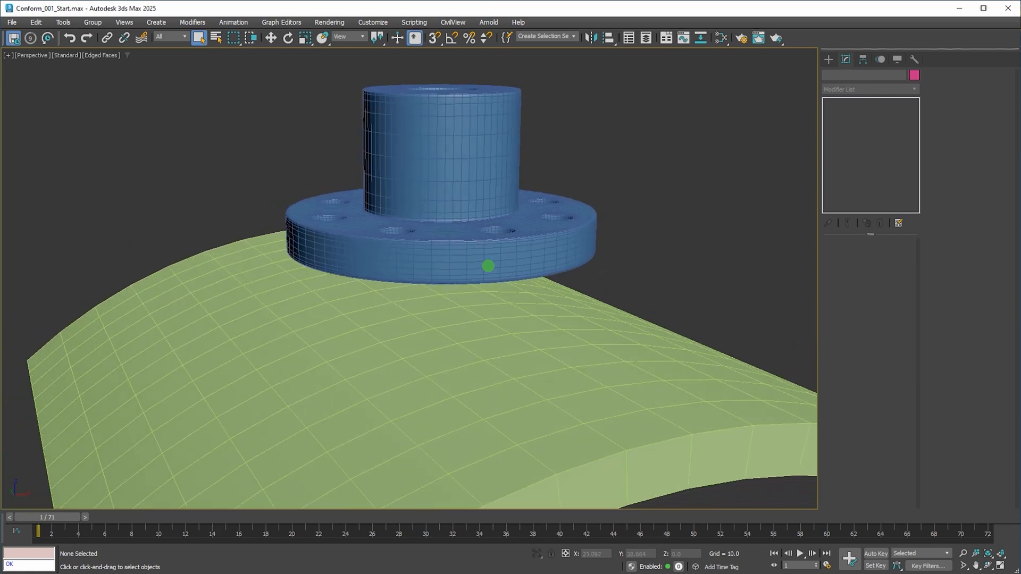
mouse_move(549, 241)
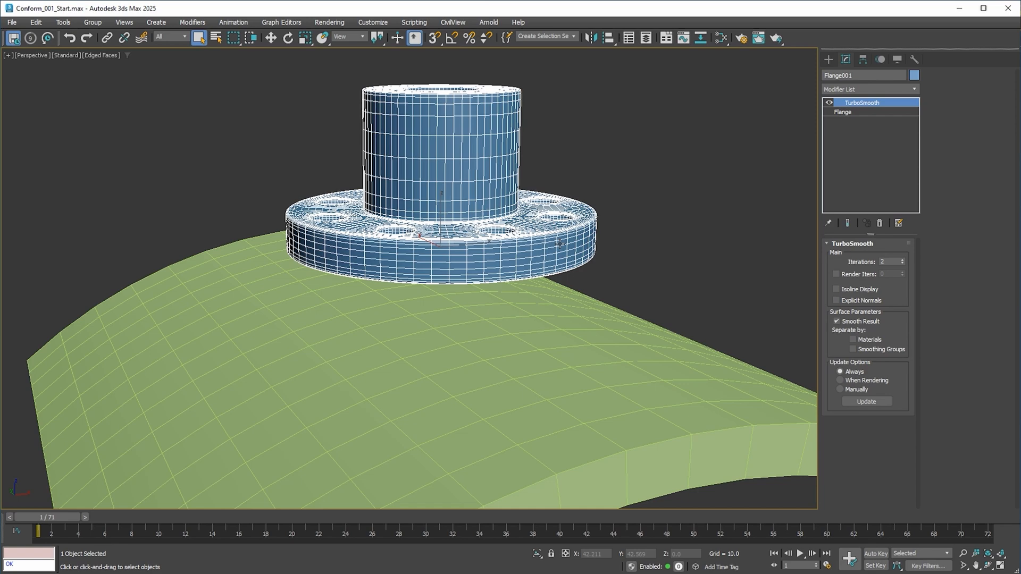
Stack a Conform modifier on Flange001 above its TurboSmooth
left_click(865, 89)
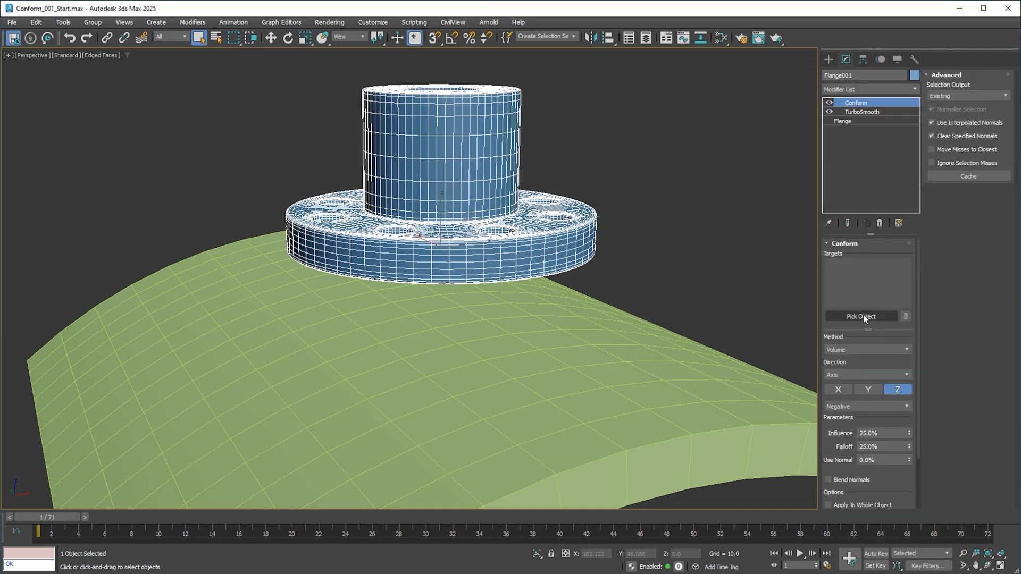
Pick Box001, the bent plane, as the flange's conform target
left_click(861, 316)
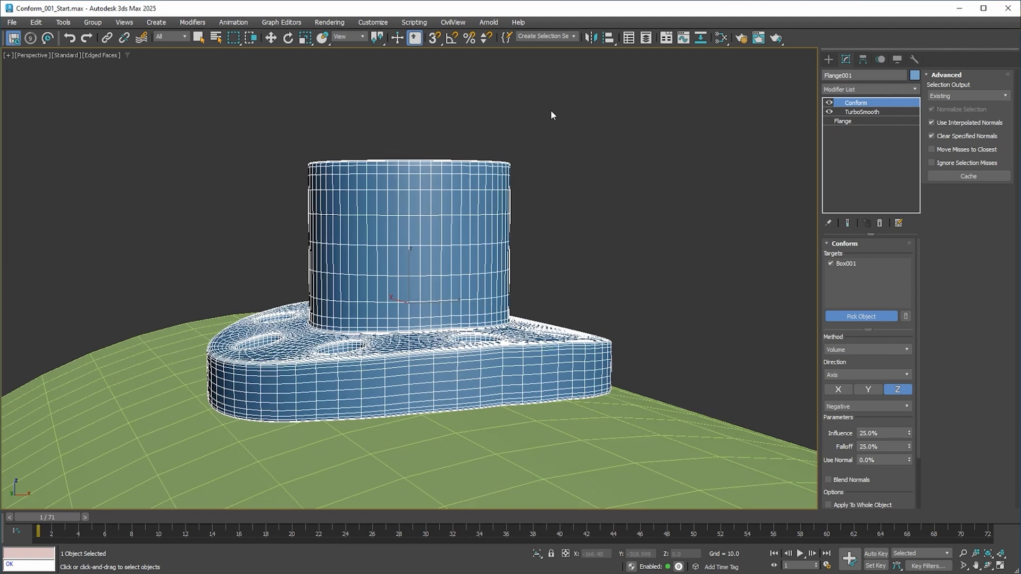
mouse_move(674, 289)
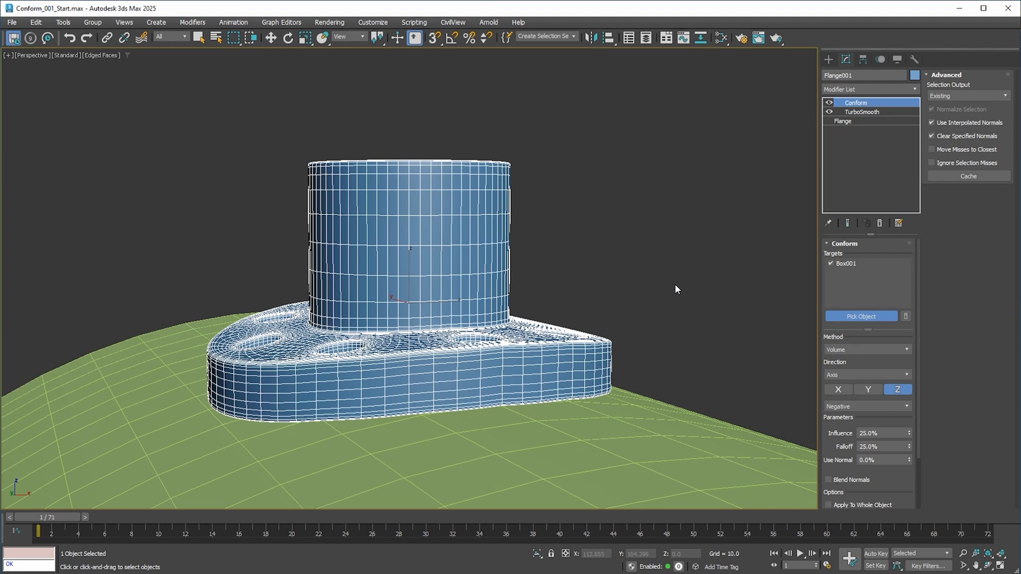
mouse_move(653, 296)
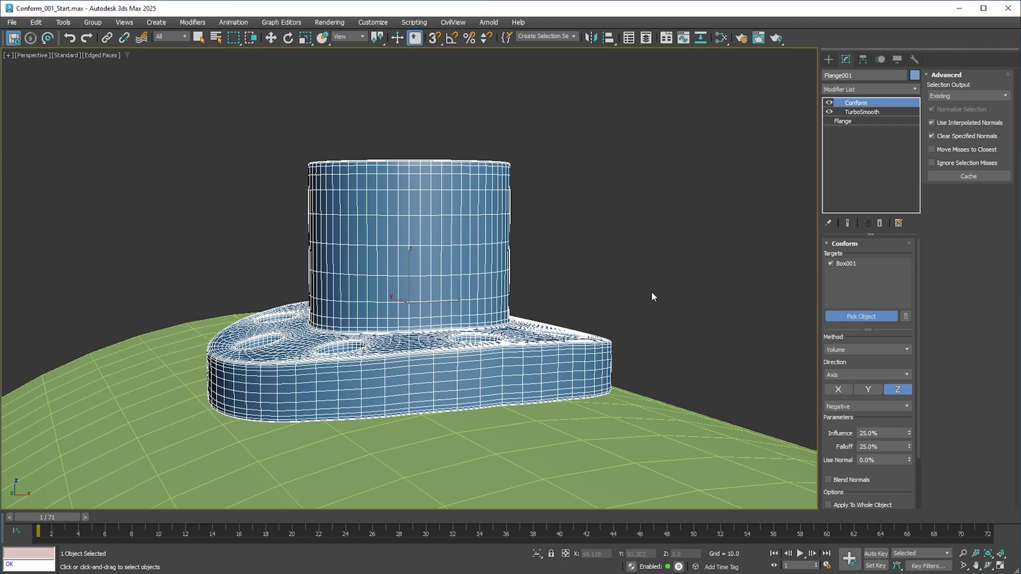
mouse_move(598, 313)
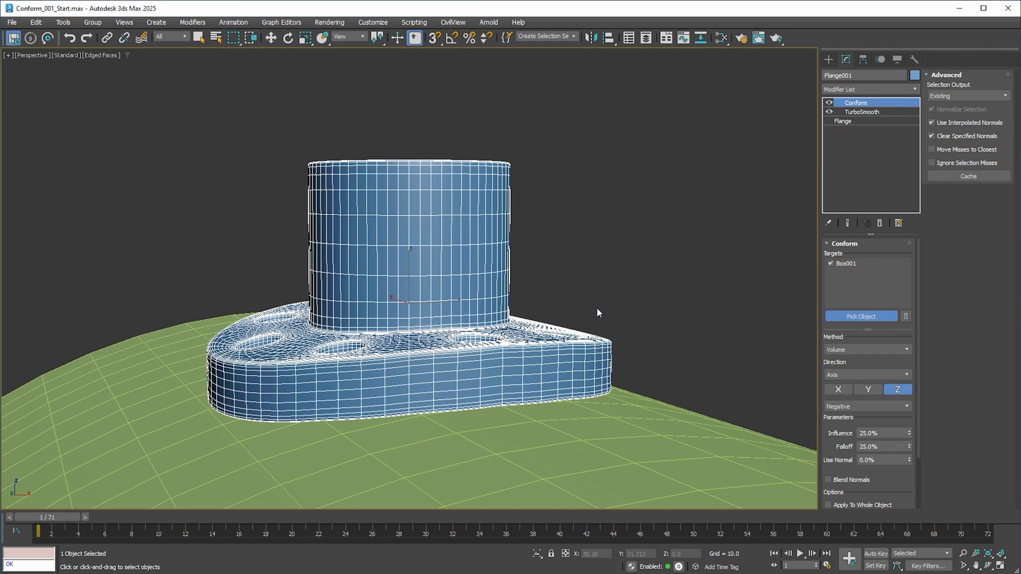
mouse_move(595, 313)
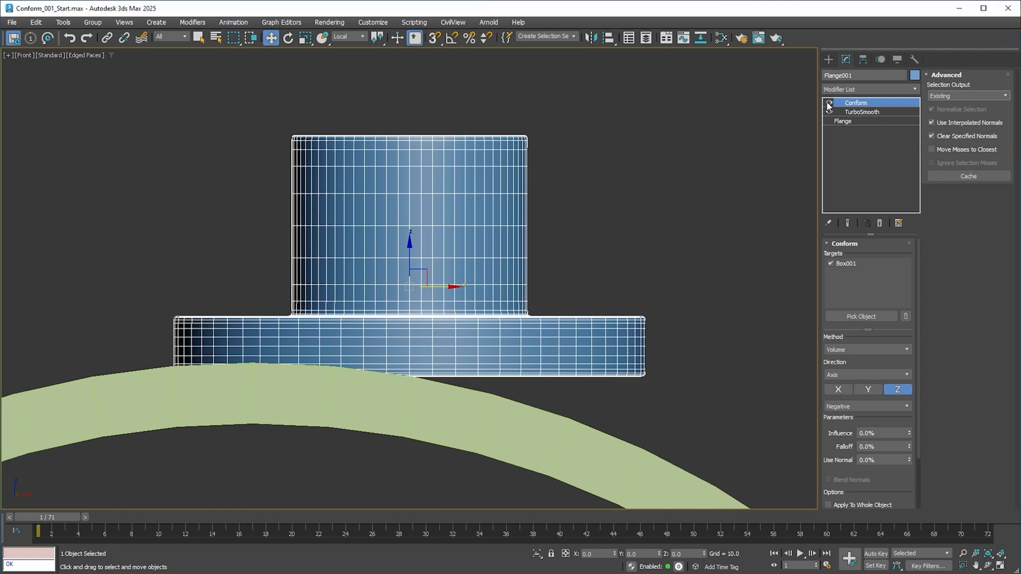
Toggle Conform off and on, keep Z axis, and raise Influence and Falloff to 25%
left_click(828, 103)
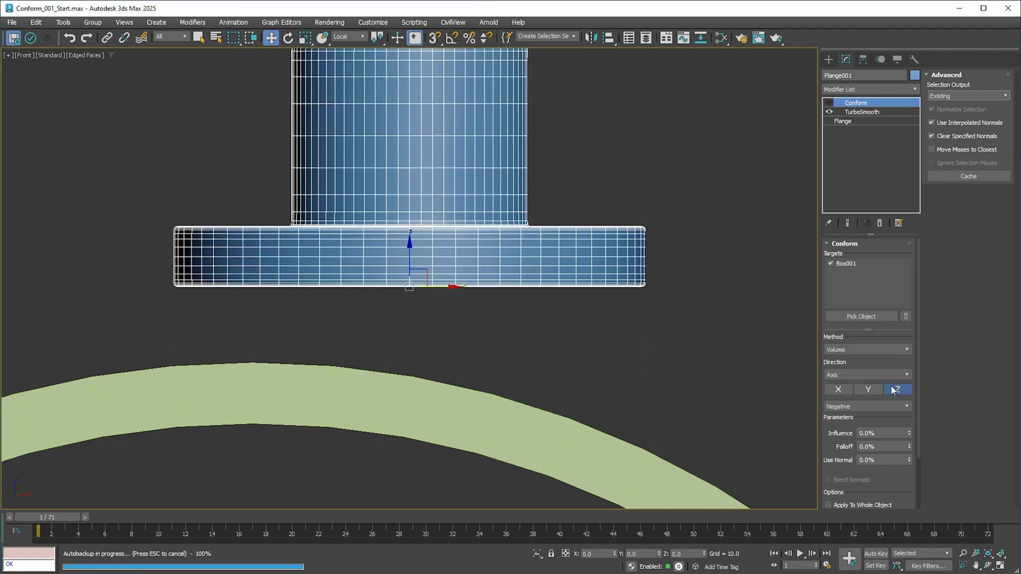
left_click(898, 389)
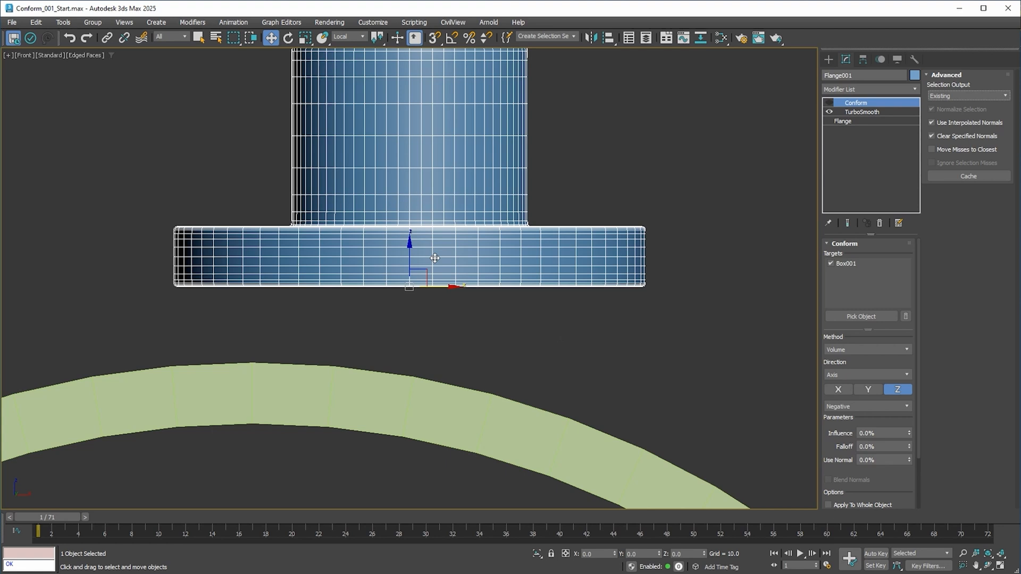
mouse_move(400, 348)
type("20")
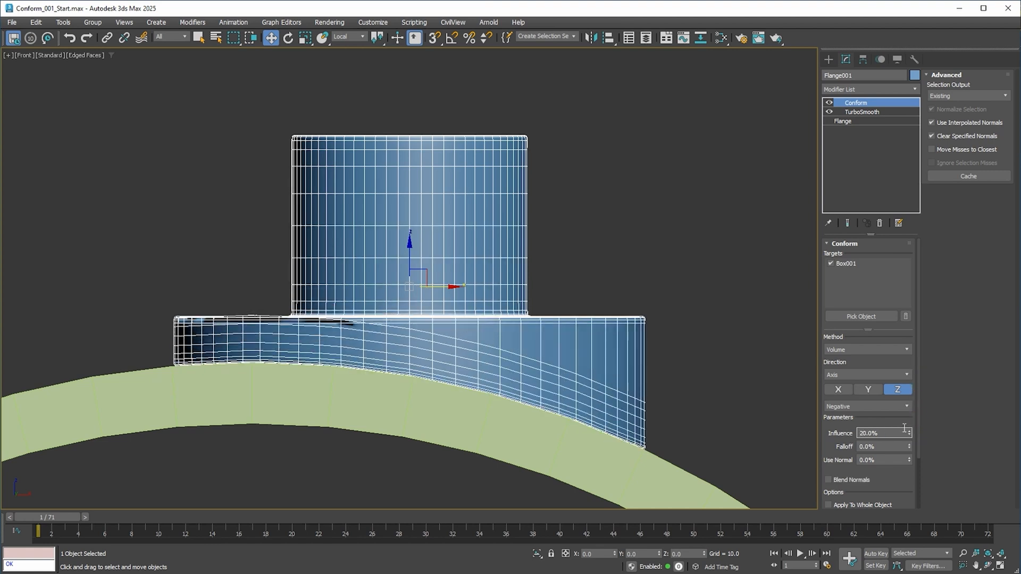
left_click(910, 431)
type("25")
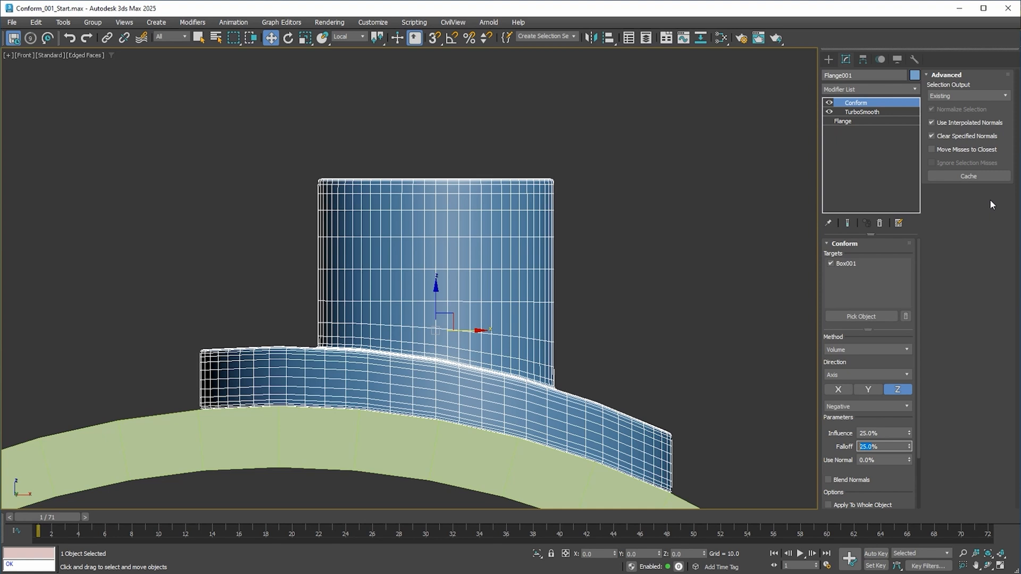
Set Selection Output to Selection in Advanced and adjust the falloff before switching to Conform_Shrink.max
scroll("down", 3)
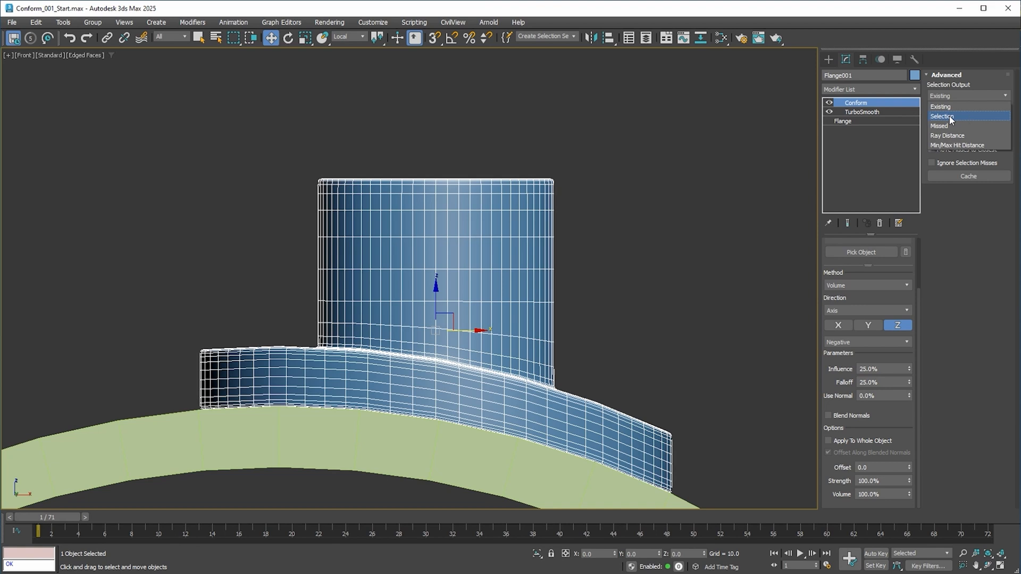
left_click(943, 116)
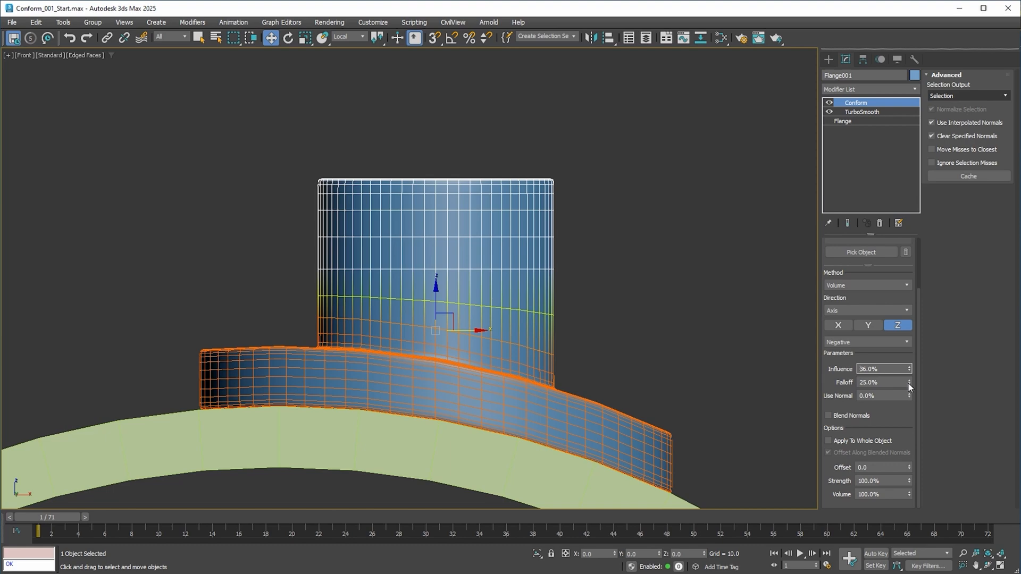
left_click(910, 372)
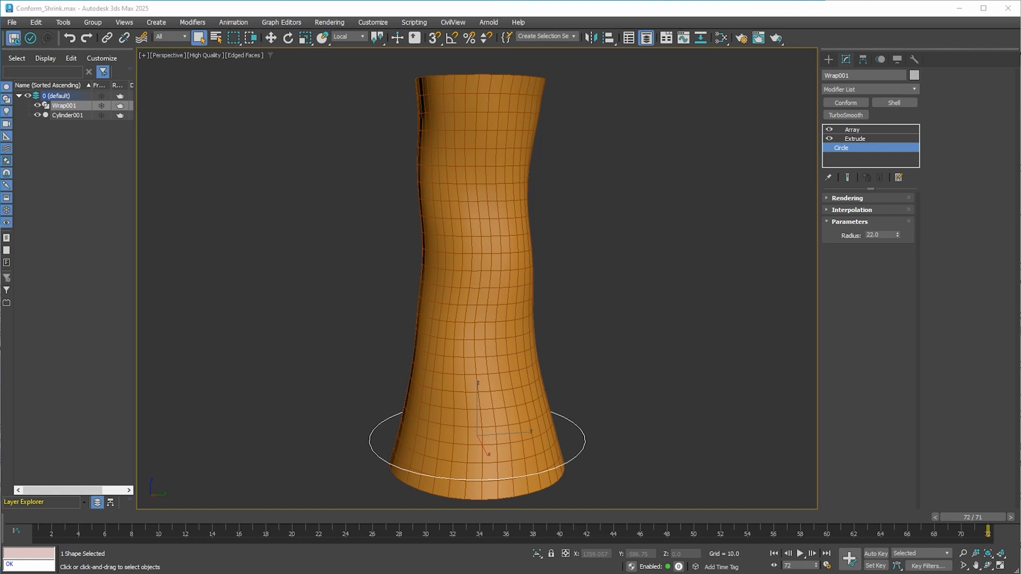
Add a Conform modifier to Wrap001 targeting the tapered Cylinder001 handle
left_click(853, 130)
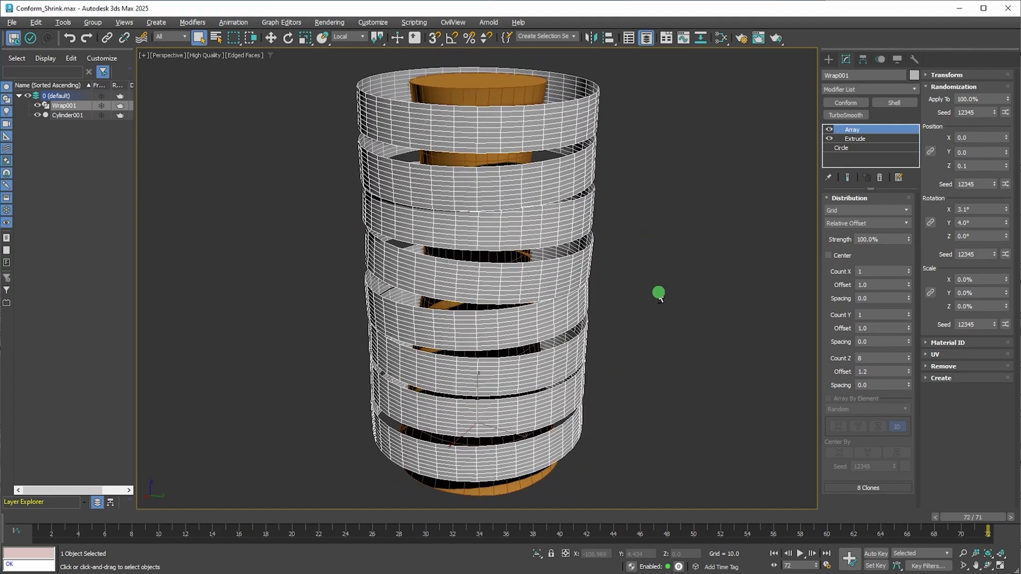
left_click(67, 115)
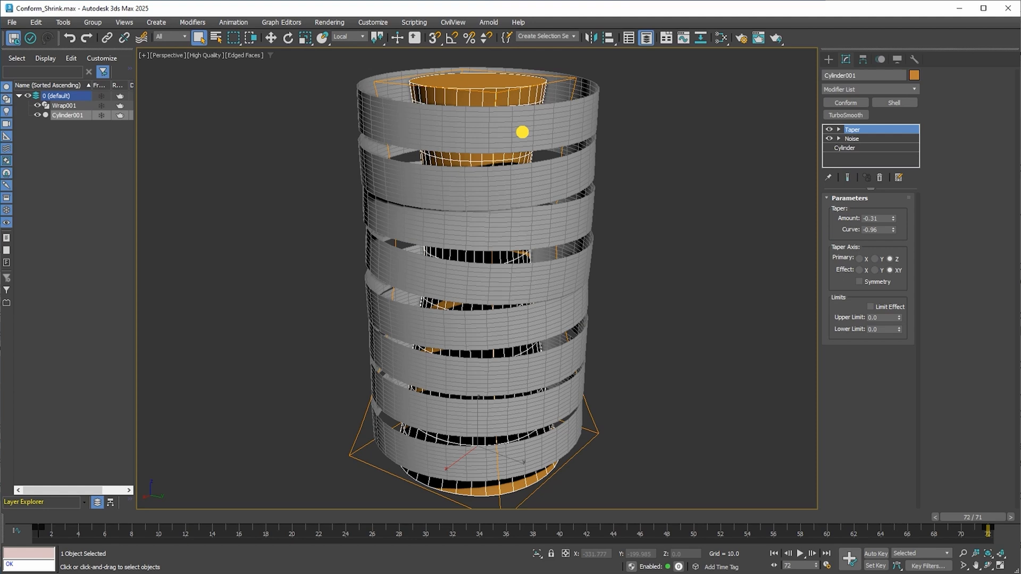
left_click(65, 105)
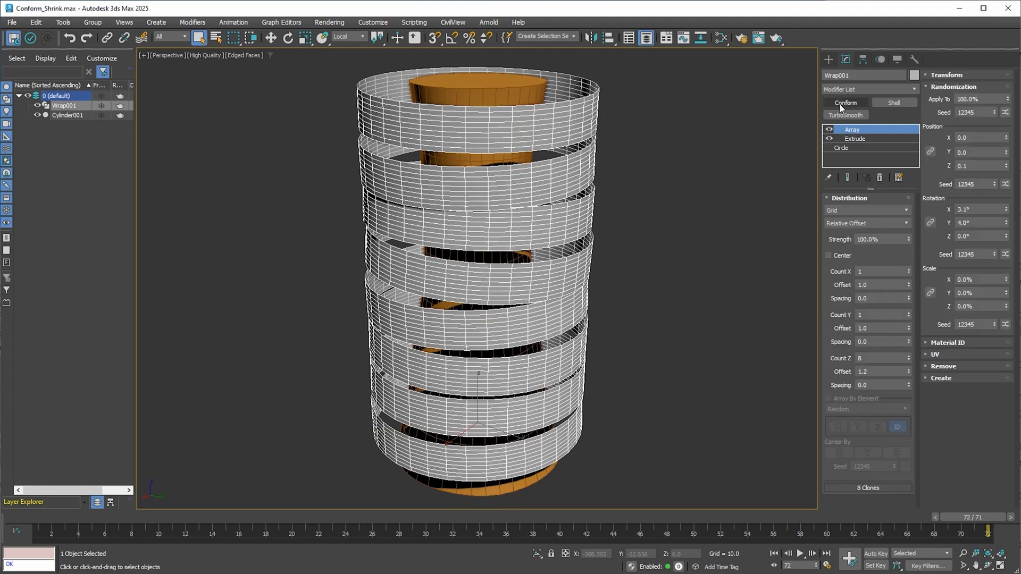
left_click(855, 129)
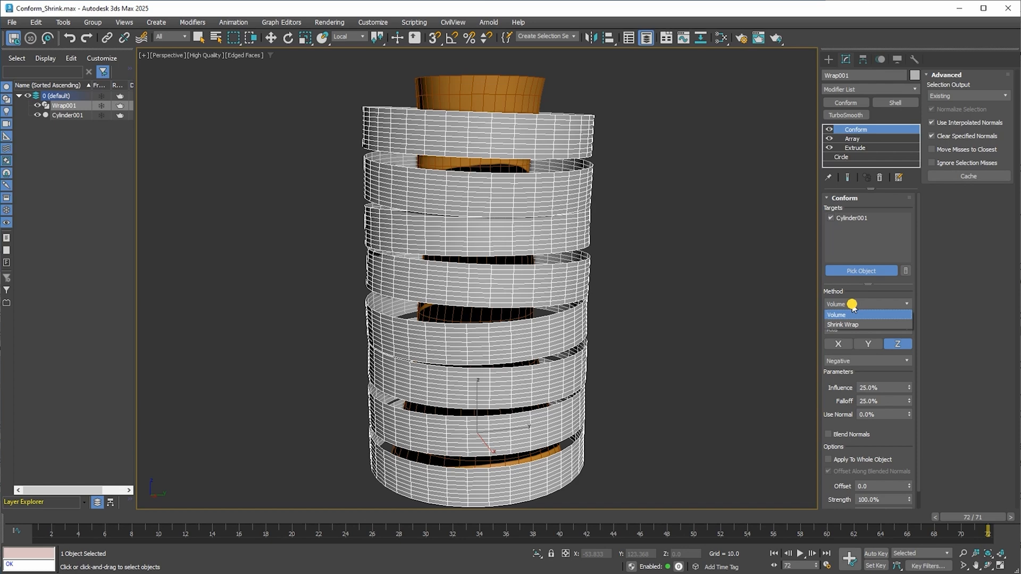
Use Shrink Wrap with Vertex Normal at 100% strength, then deselect to inspect the hugging bands
left_click(842, 324)
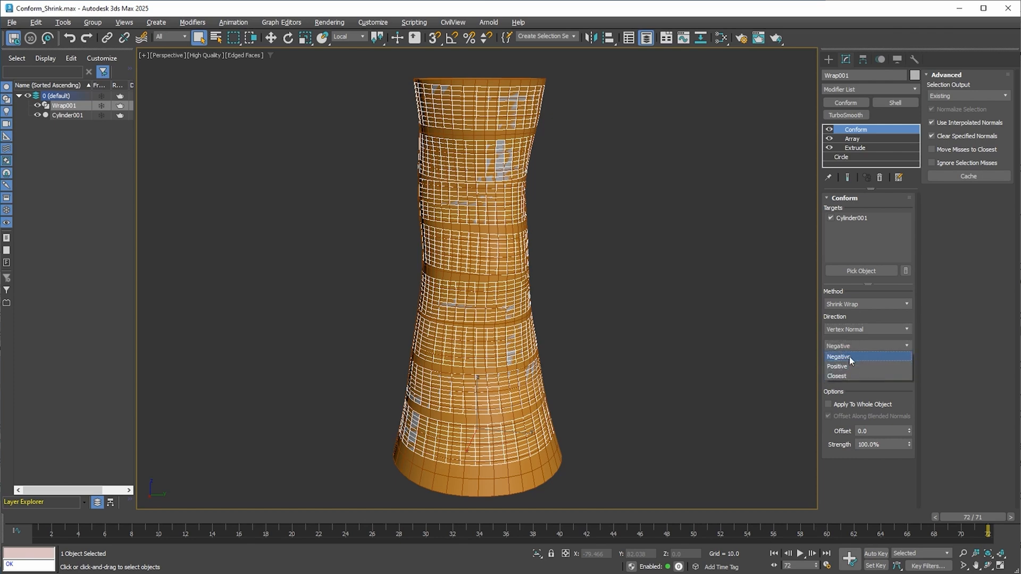
left_click(838, 356)
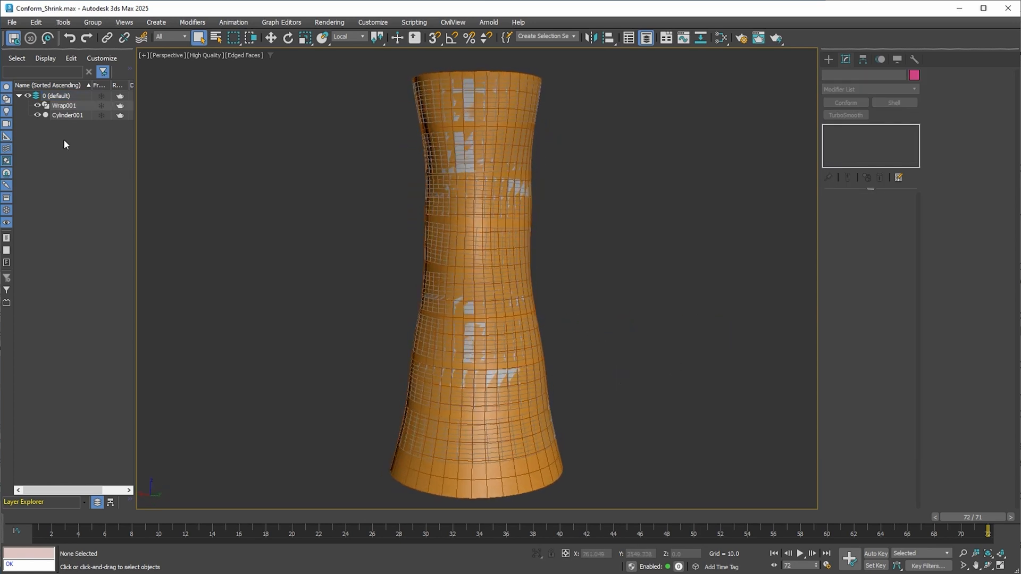
left_click(64, 106)
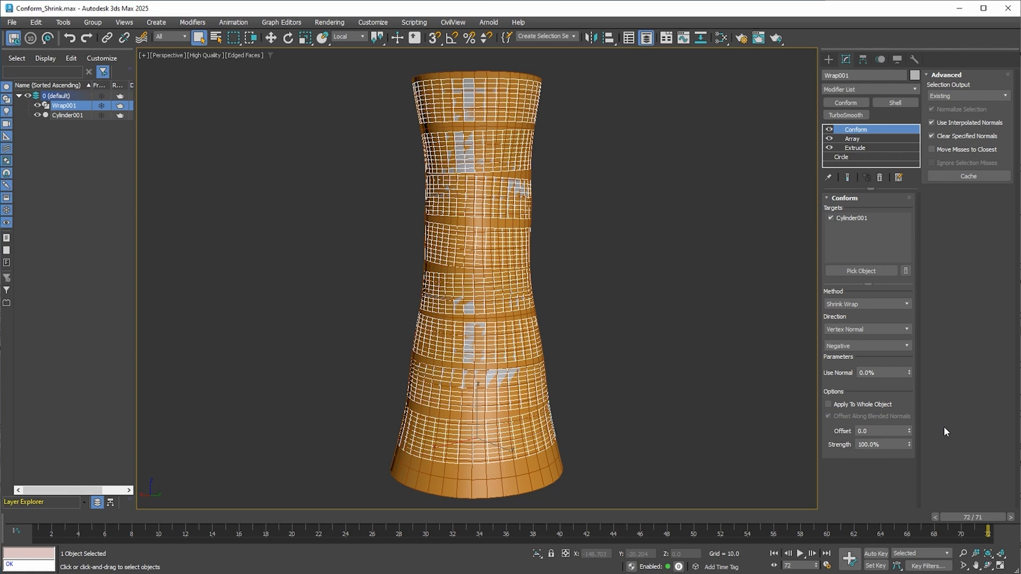
left_click(883, 431)
type("0.2")
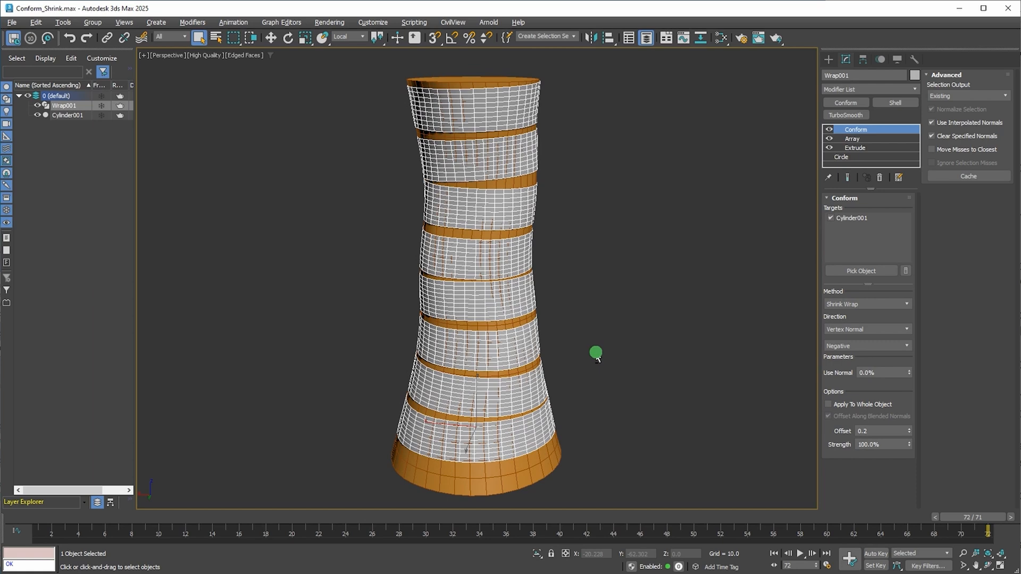
left_click(641, 350)
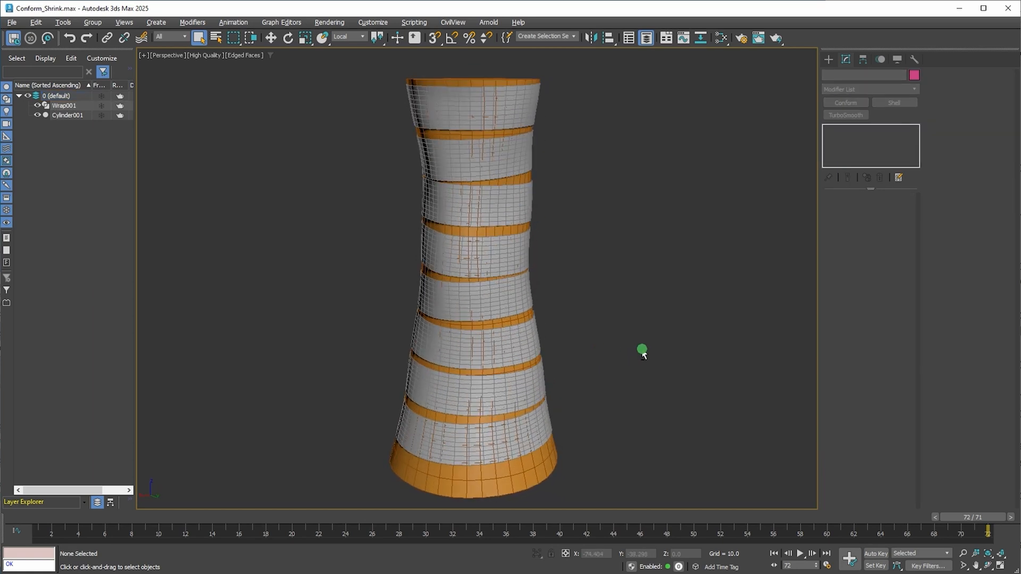
Restore Conform strength to 100% on Wrap001 and add a Shell modifier for thickness
left_click(64, 105)
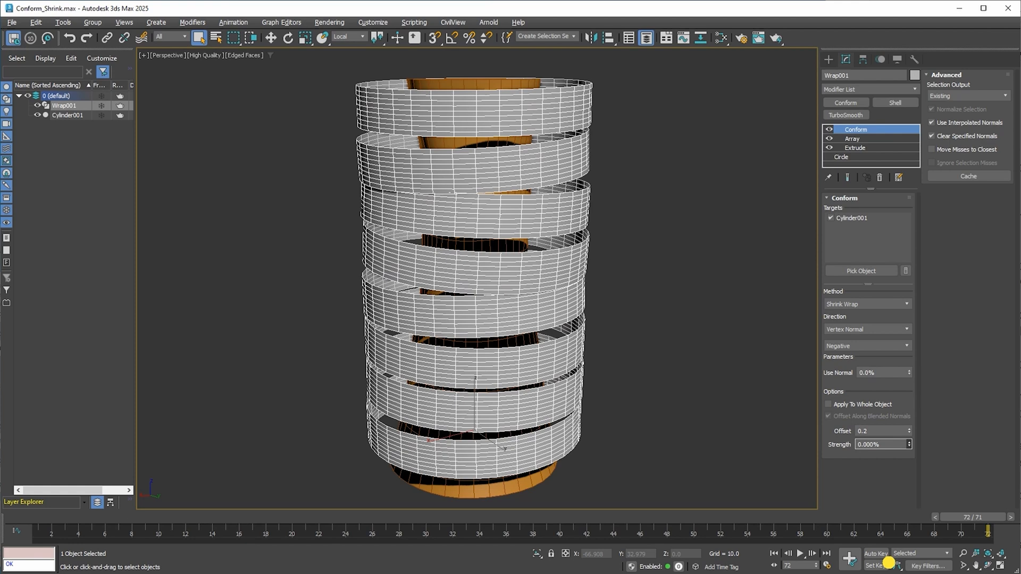
type("4.000")
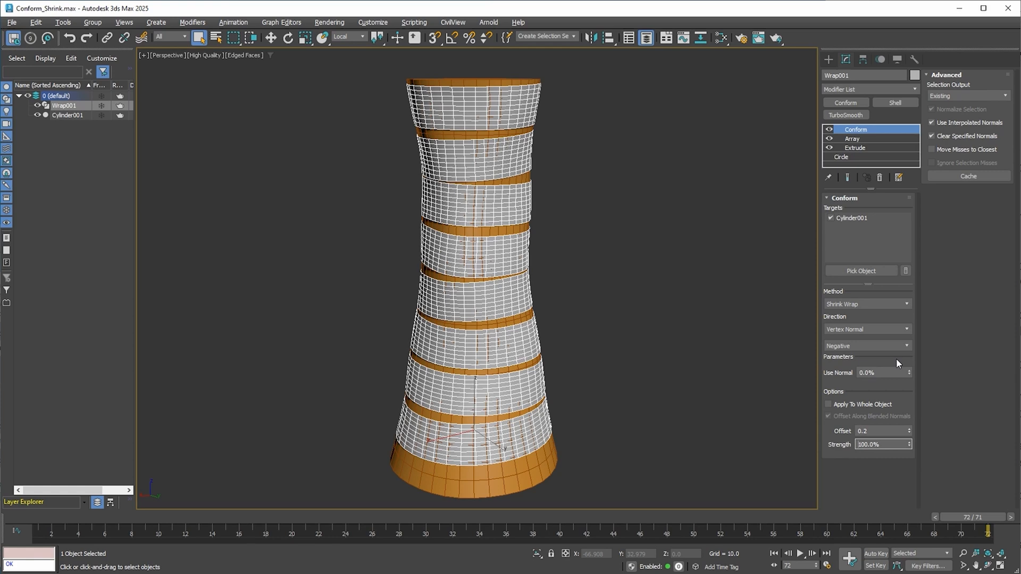
left_click(894, 102)
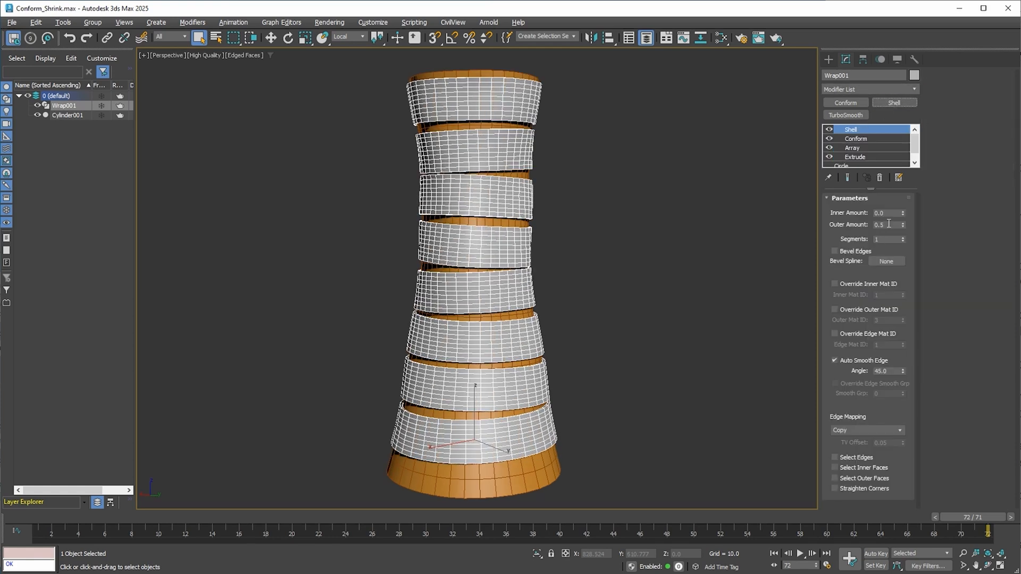
Add TurboSmooth above Shell to smooth the bands, then show Wrap001's Array settings
left_click(861, 128)
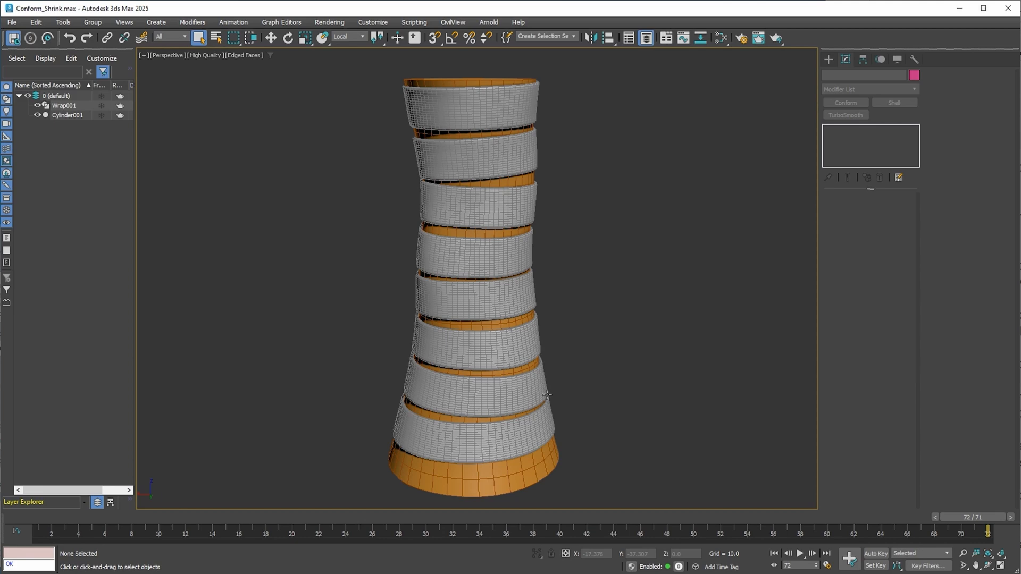
left_click(64, 105)
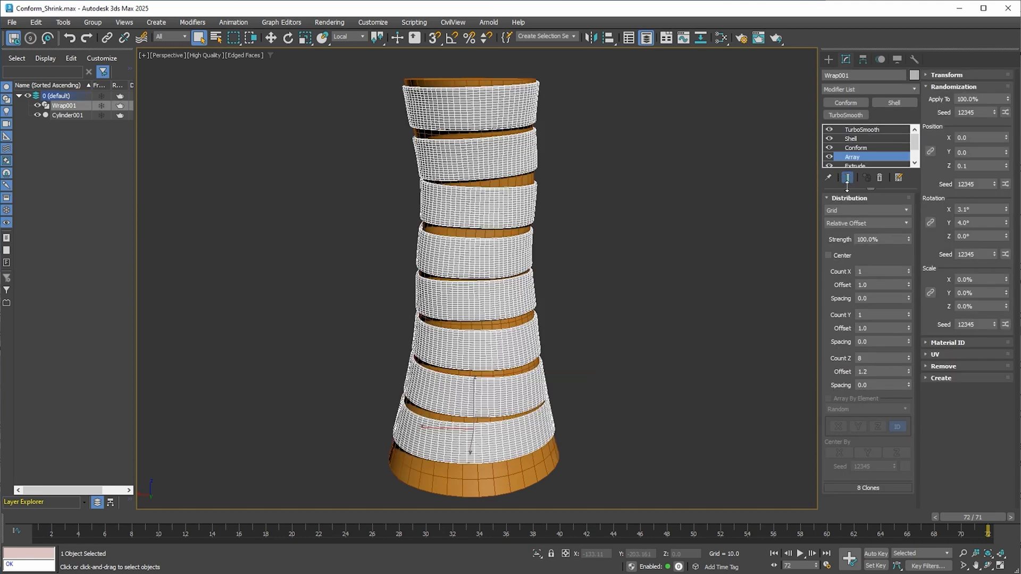
left_click(906, 371)
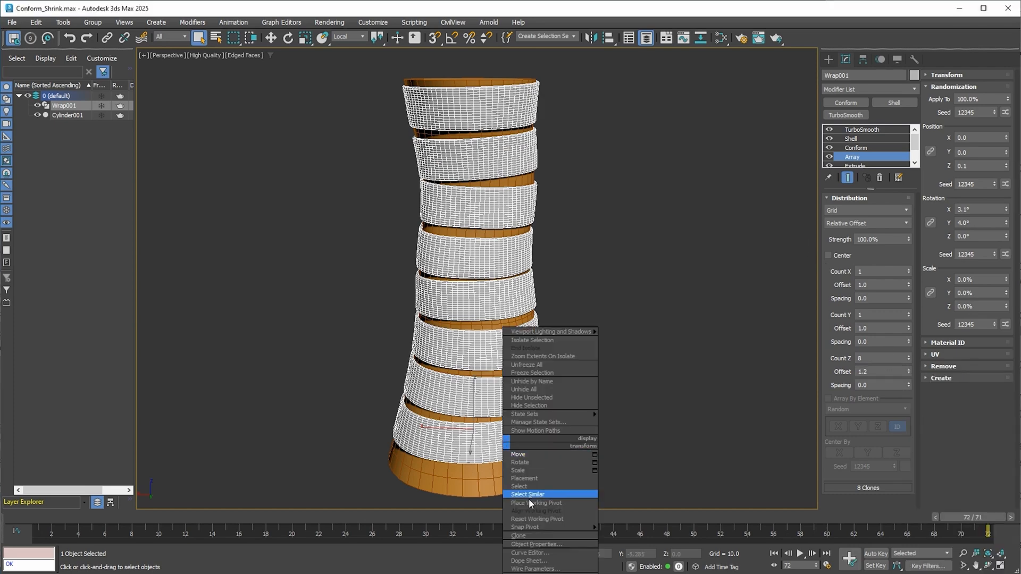
Clone the bands as copy Wrap002, reroll its Rotation Seed twice, and return to its Conform settings
left_click(519, 535)
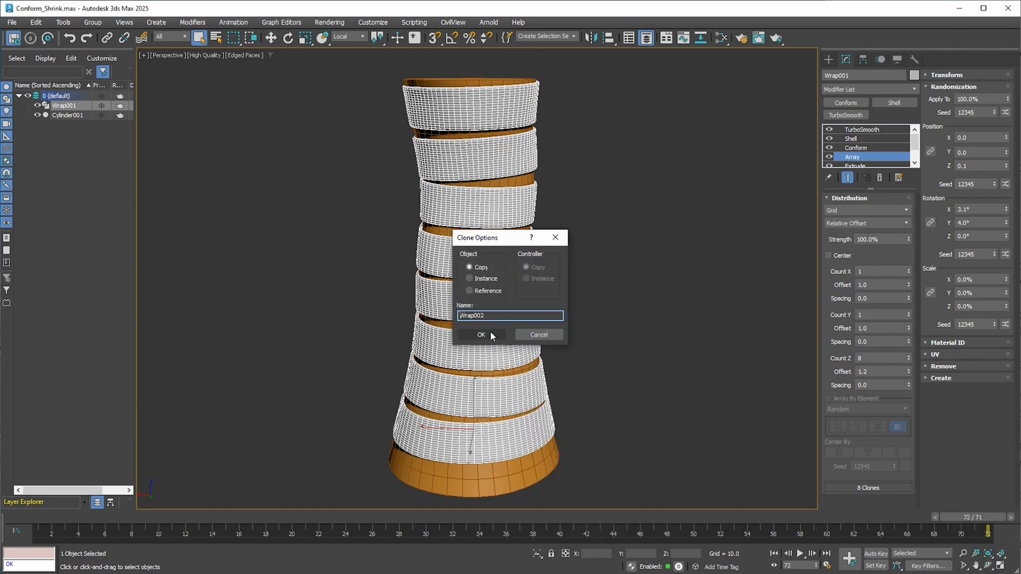
left_click(481, 334)
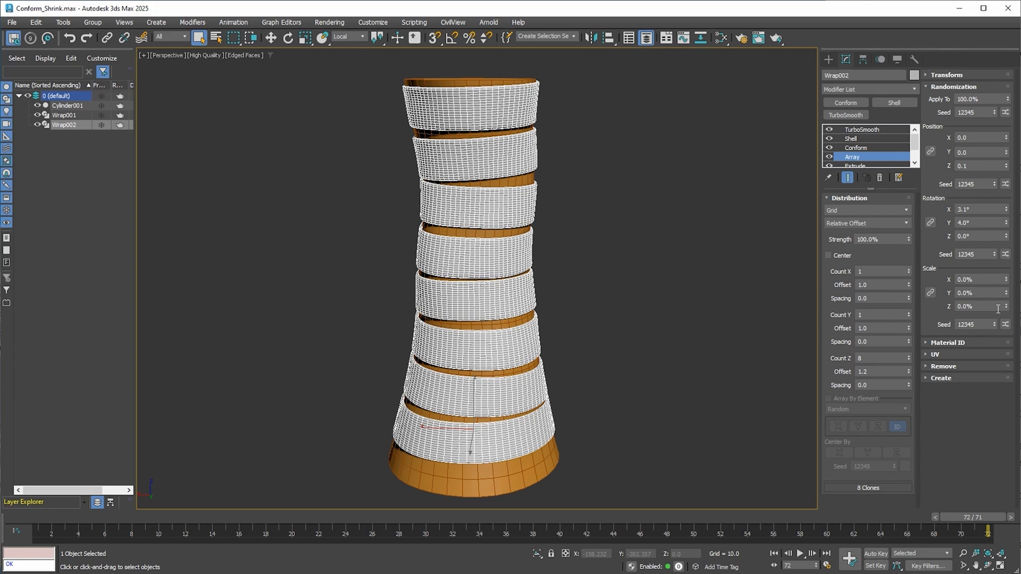
left_click(1005, 253)
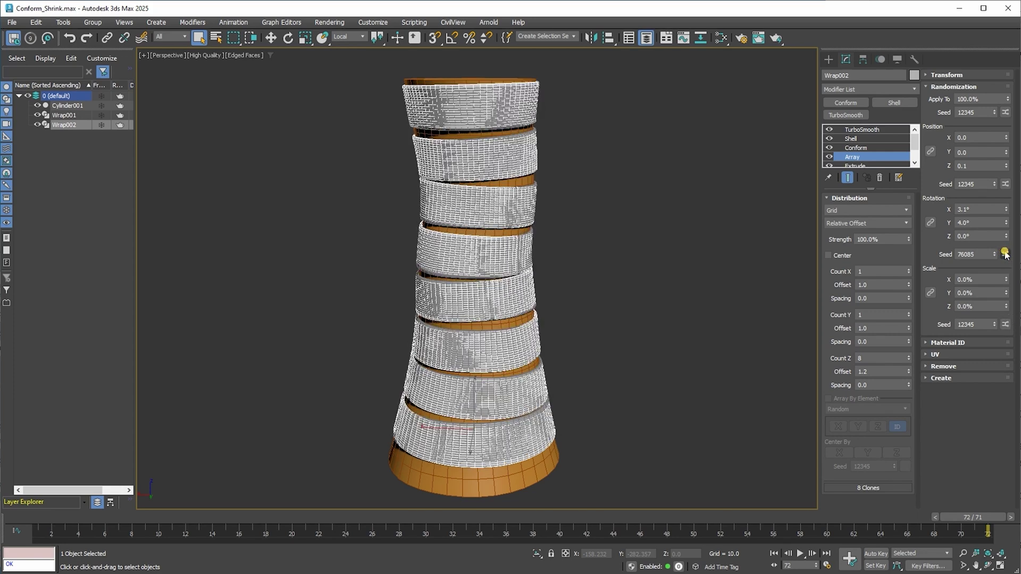
left_click(1005, 253)
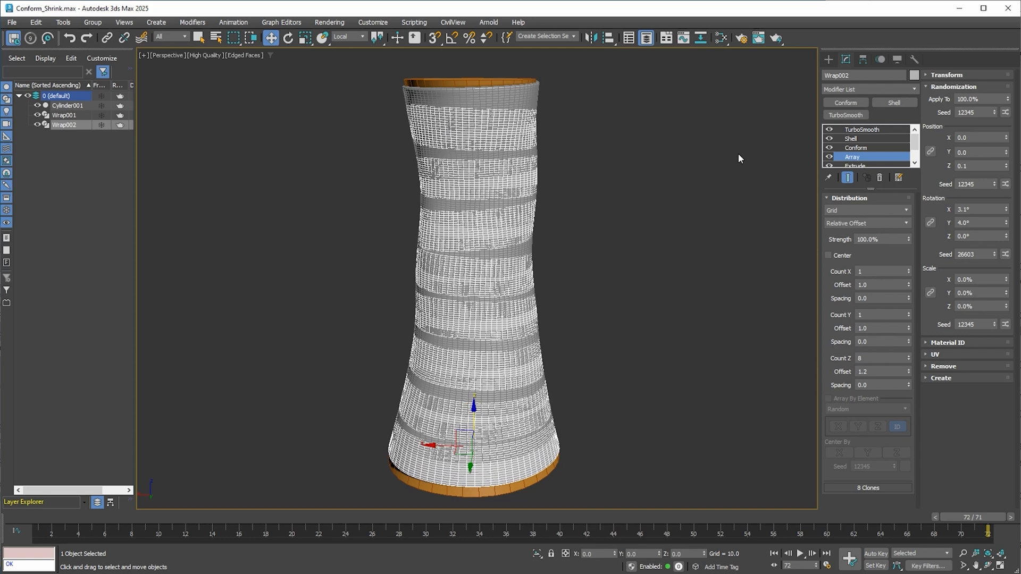
left_click(856, 146)
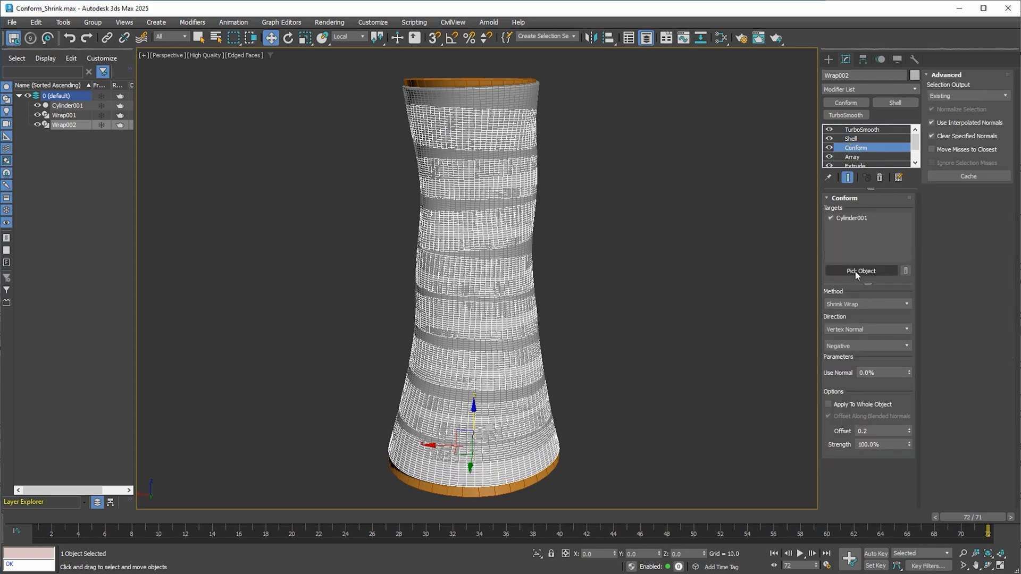
left_click(860, 270)
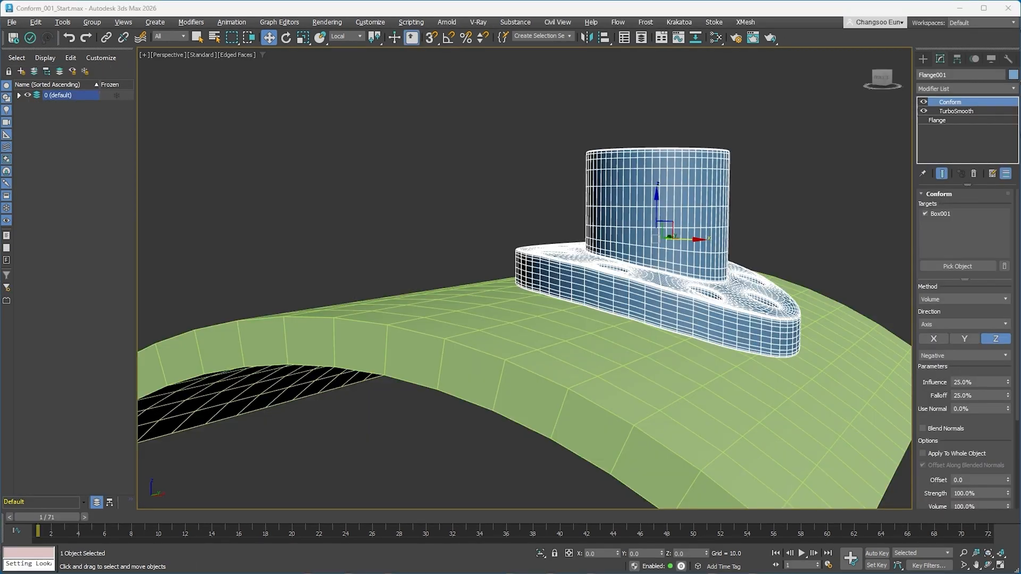
mouse_move(970, 312)
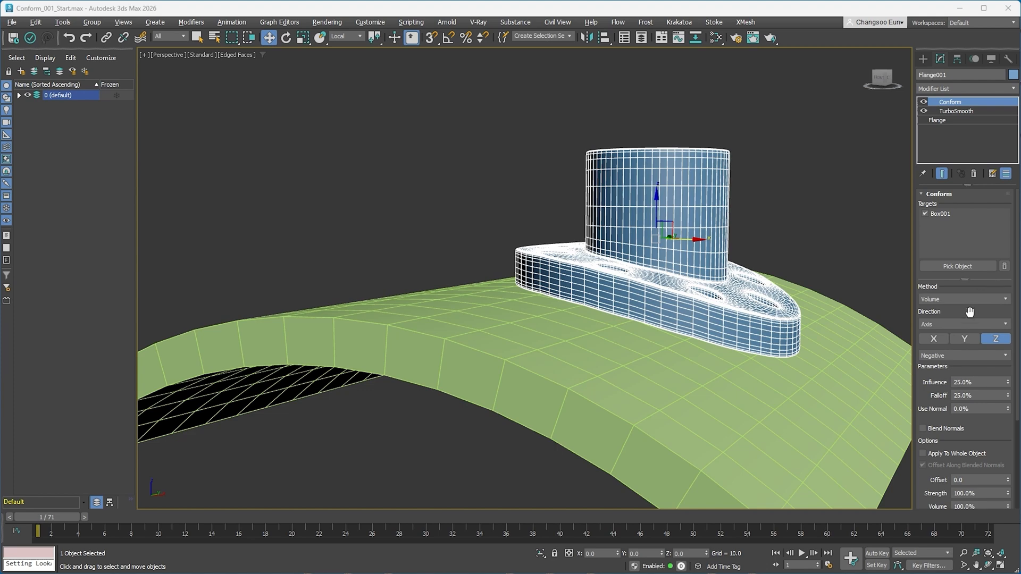
mouse_move(939, 304)
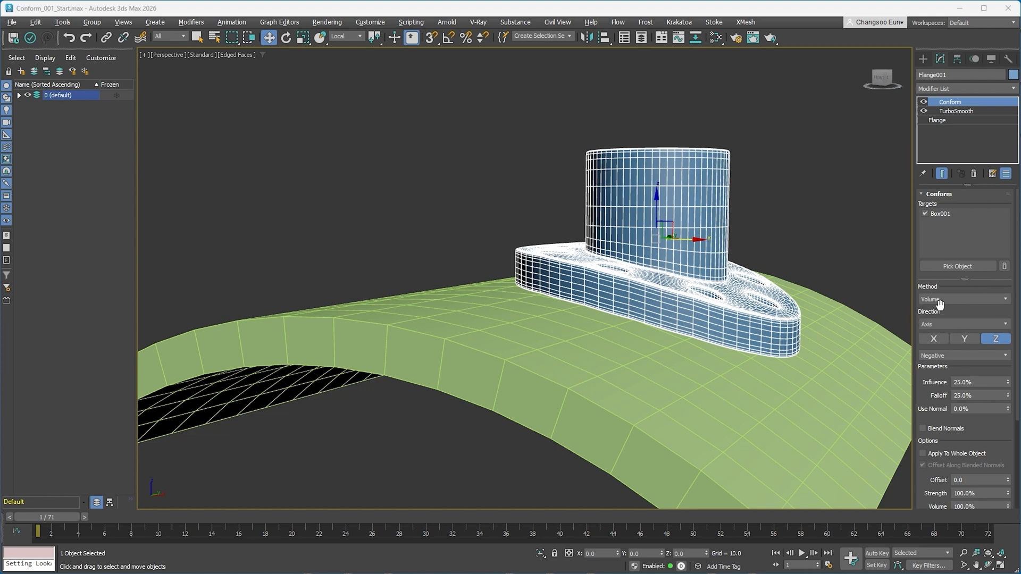
Keep Flange001's Conform direction on Axis and toggle the modifier off and on to compare
left_click(962, 325)
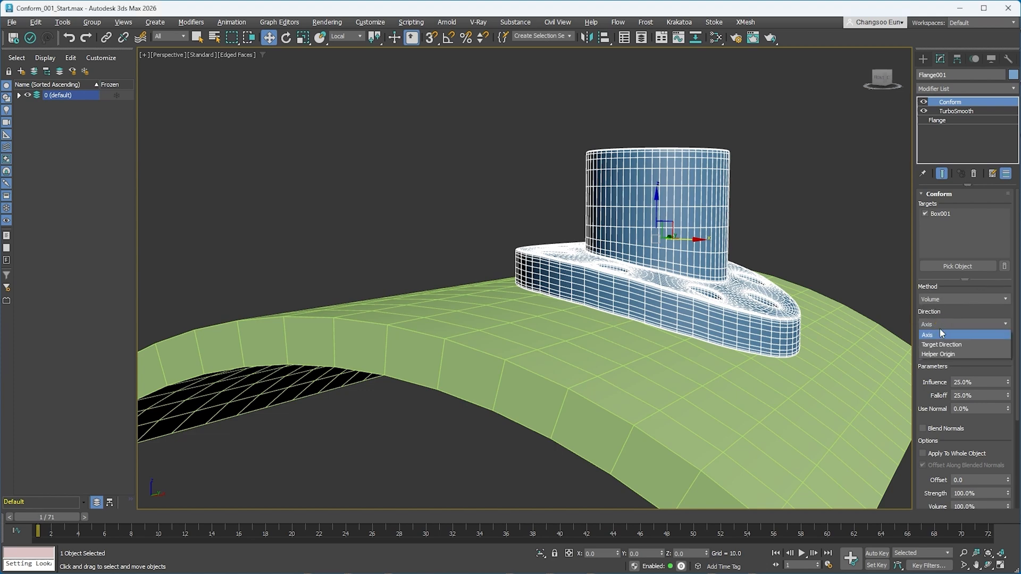
left_click(926, 334)
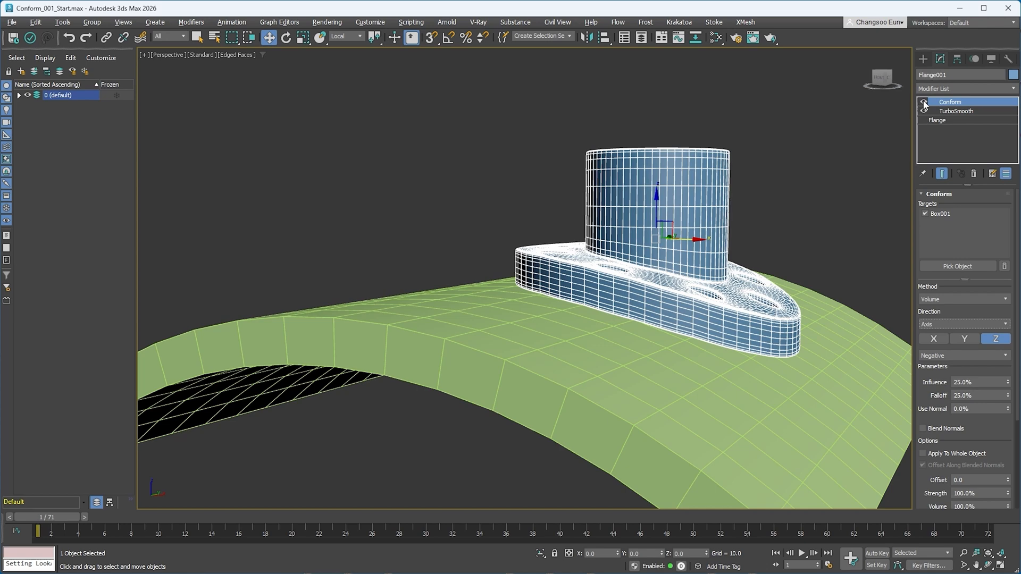
left_click(925, 102)
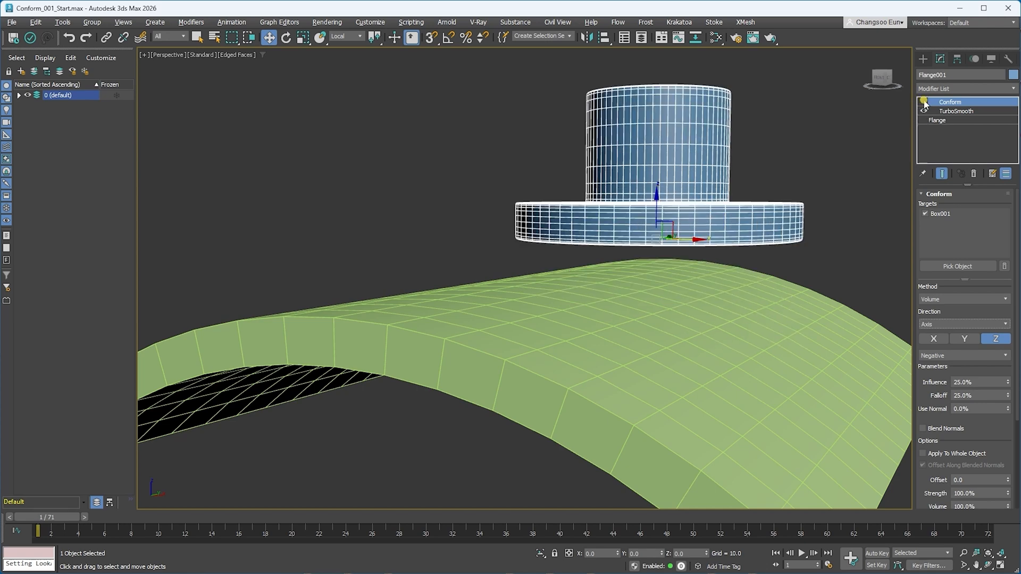
left_click(924, 102)
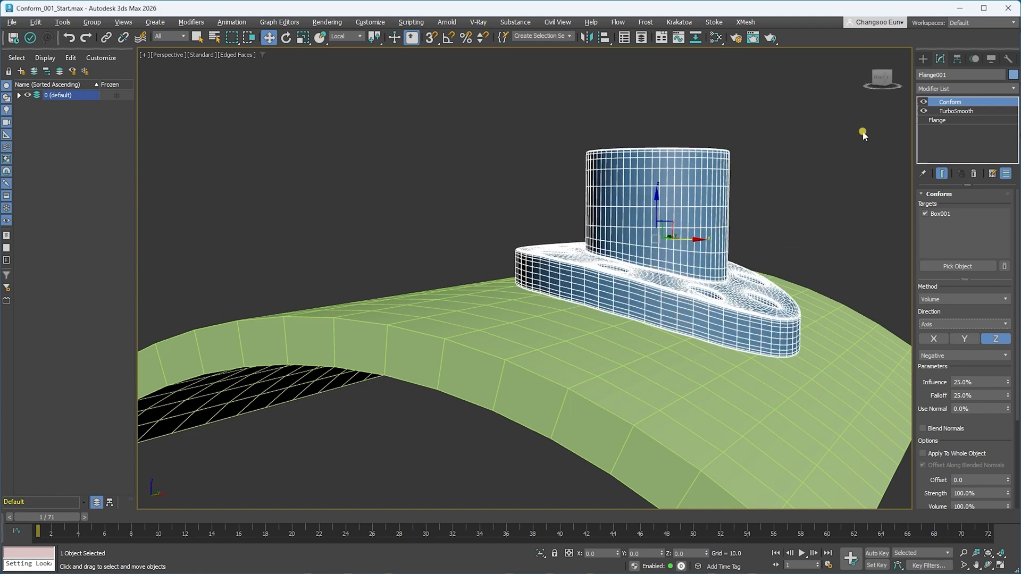
mouse_move(660, 198)
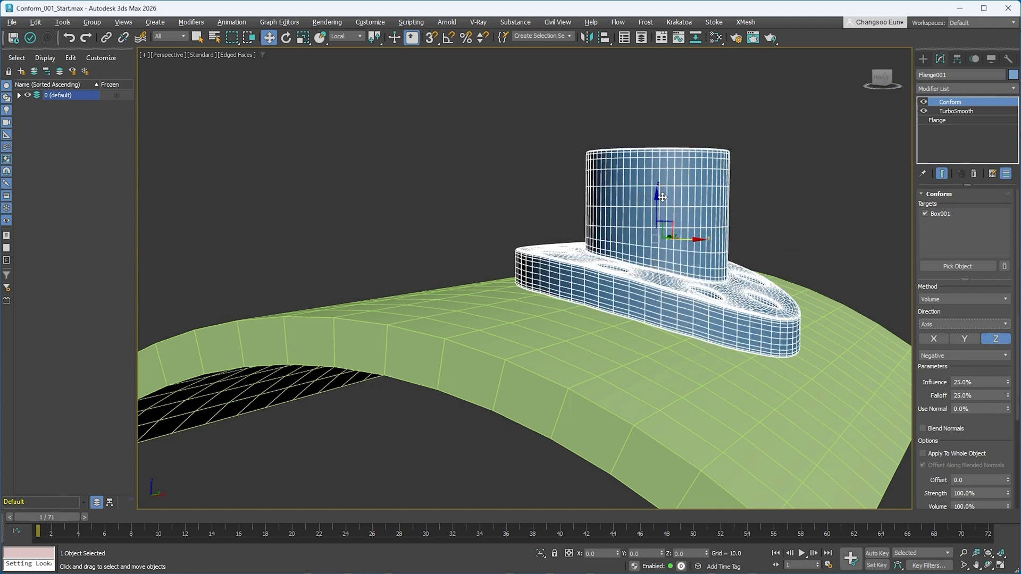
left_click(960, 355)
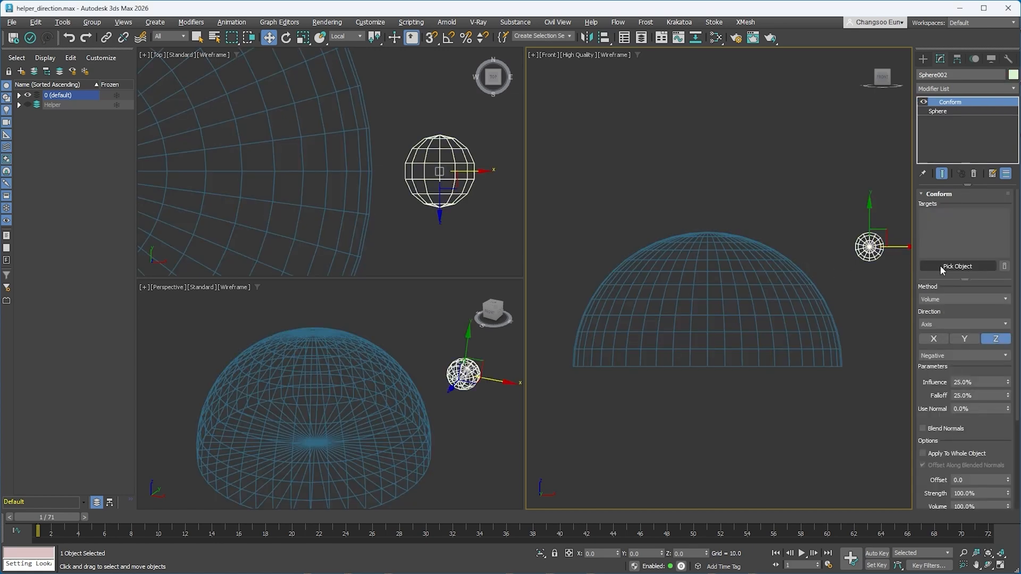
Pick Sphere001 as Conform target with Shrink Wrap method, Axis direction, along Y
left_click(963, 299)
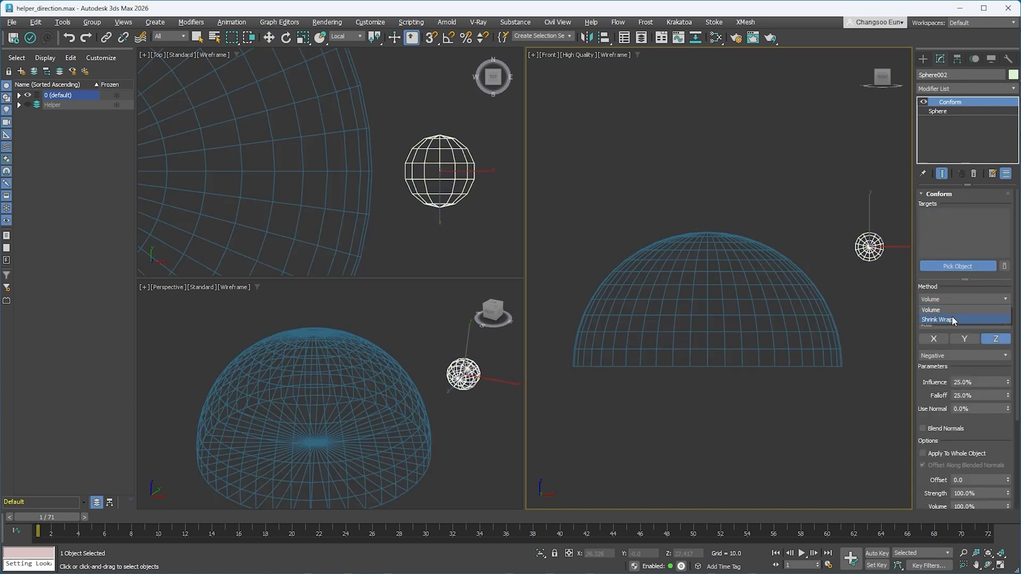
left_click(938, 319)
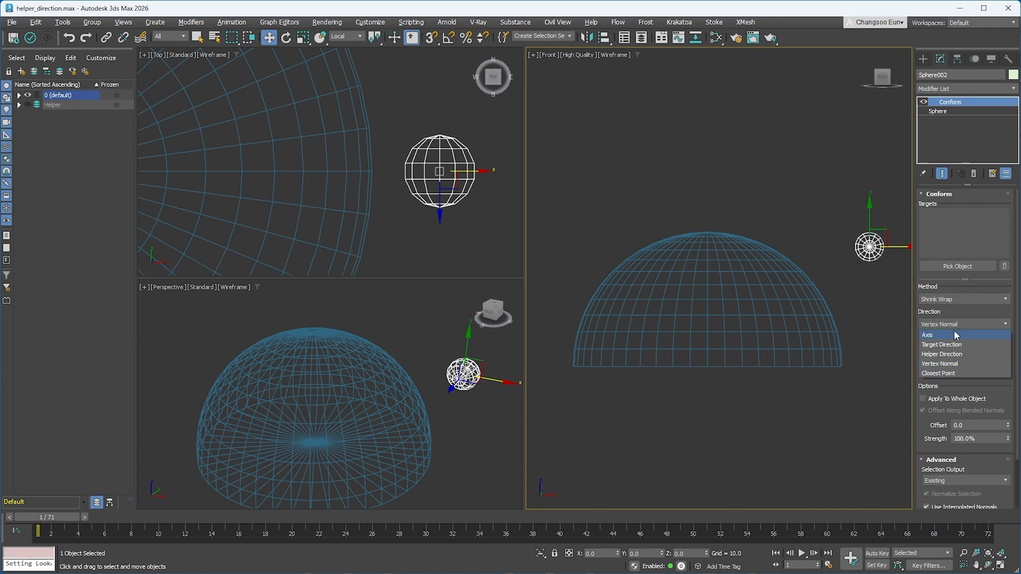
left_click(927, 335)
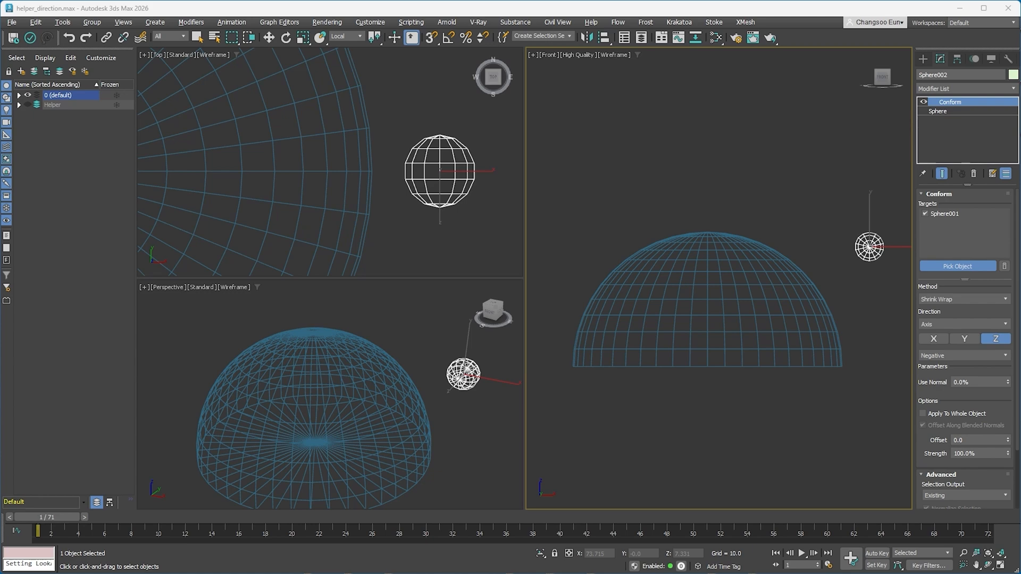
left_click(268, 37)
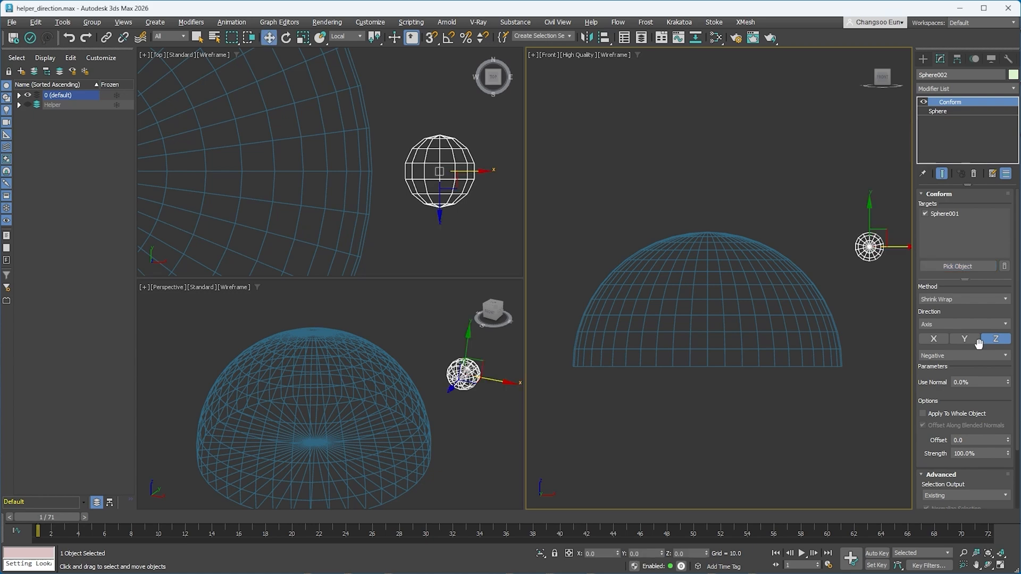
left_click(963, 338)
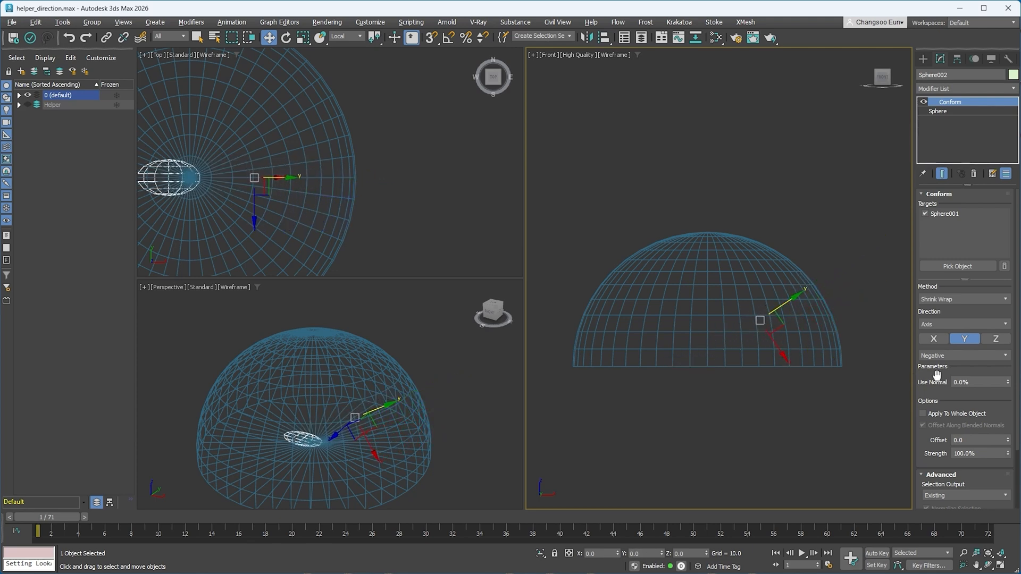
Cycle the Y-axis direction through Positive, Negative and Closest, ending on Closest
left_click(963, 356)
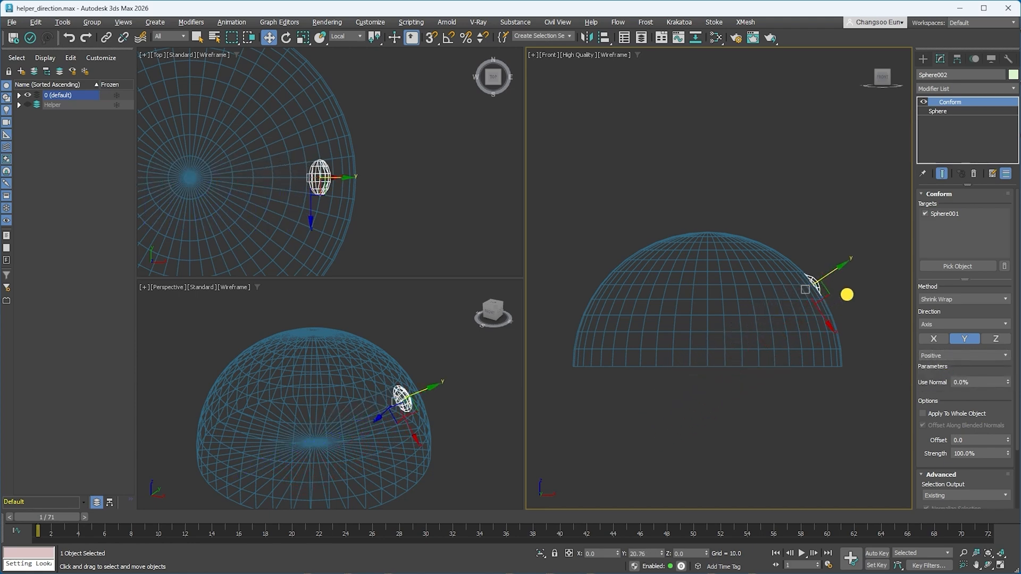
left_click(962, 355)
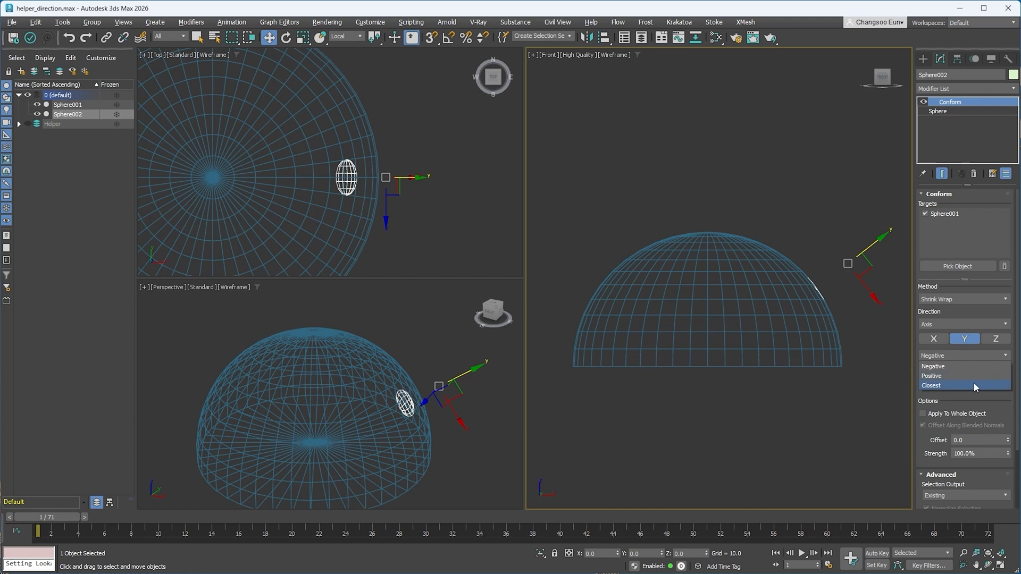
left_click(930, 385)
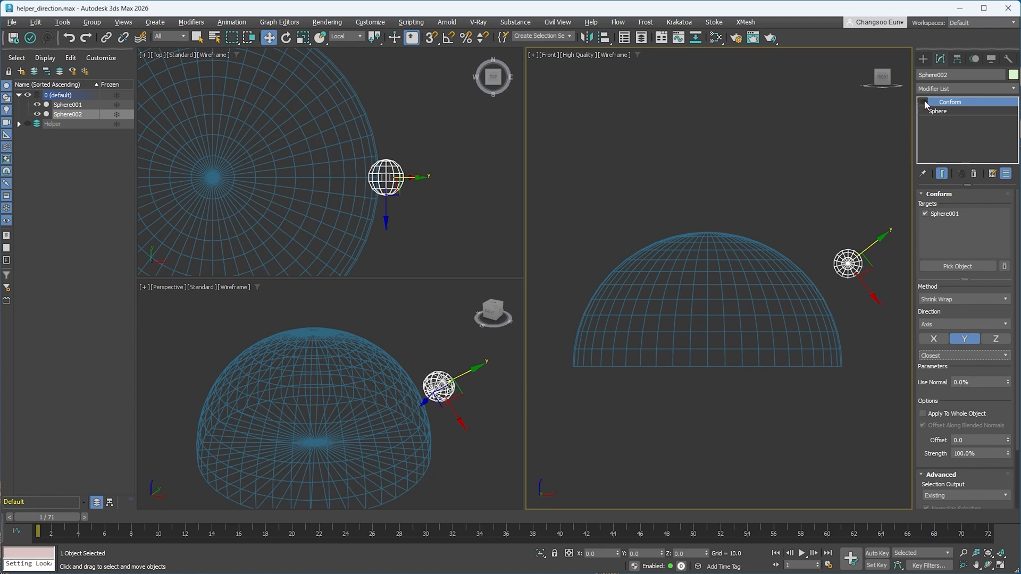
left_click(963, 355)
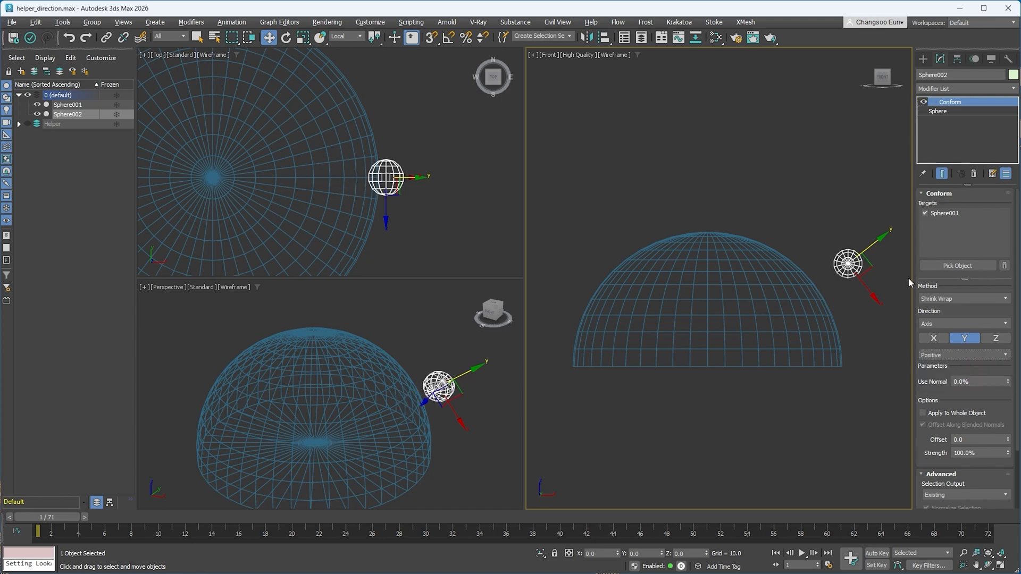
mouse_move(875, 243)
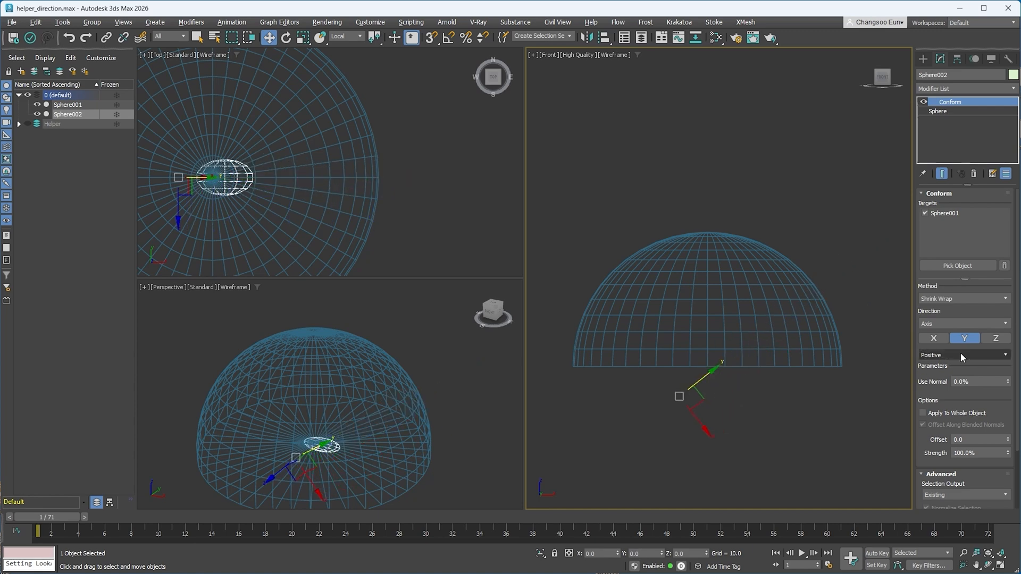
left_click(960, 355)
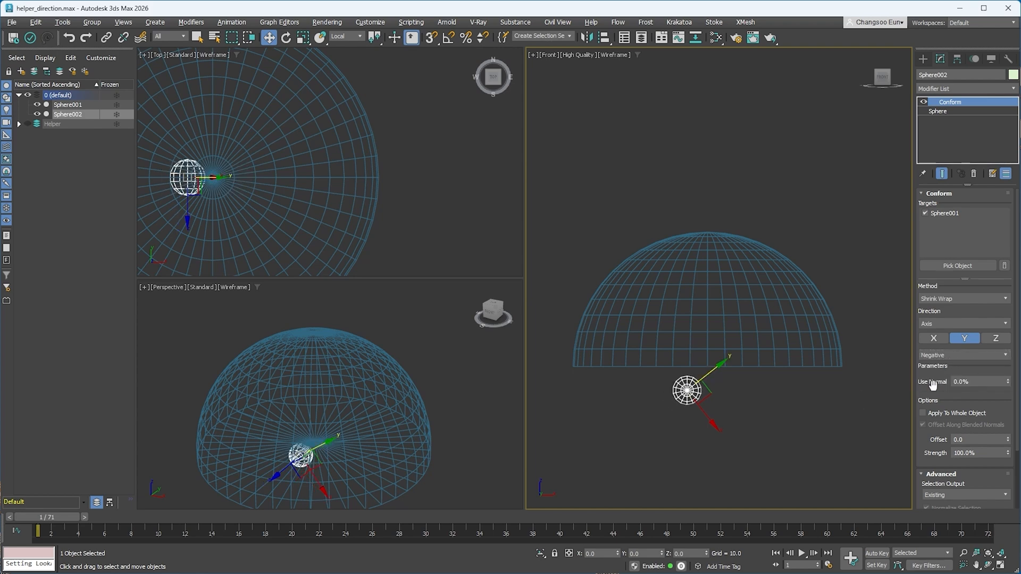
left_click(963, 355)
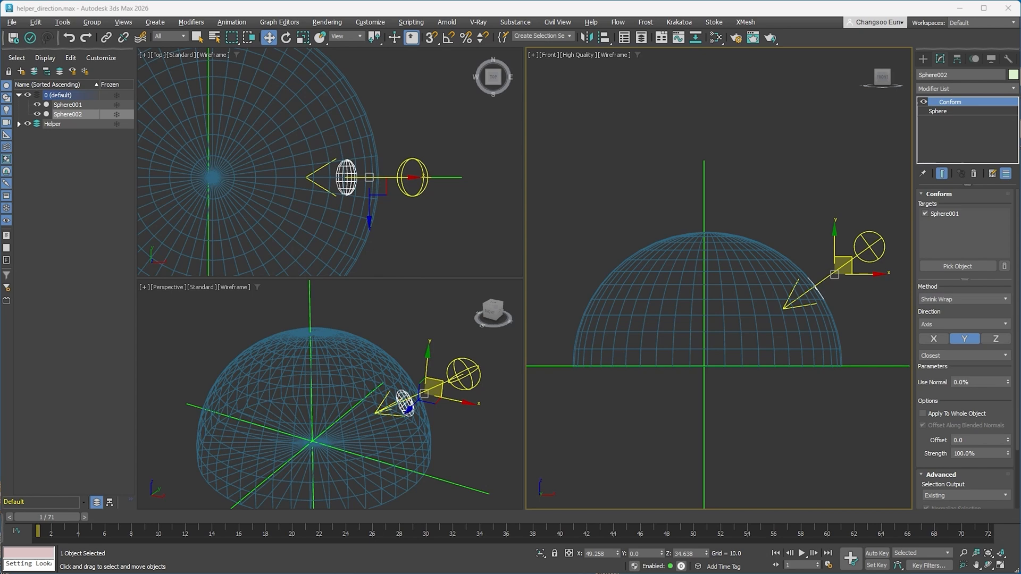
Set Direction to Helper Direction with Point001 as helper, then move Point001 in the viewport
left_click(964, 323)
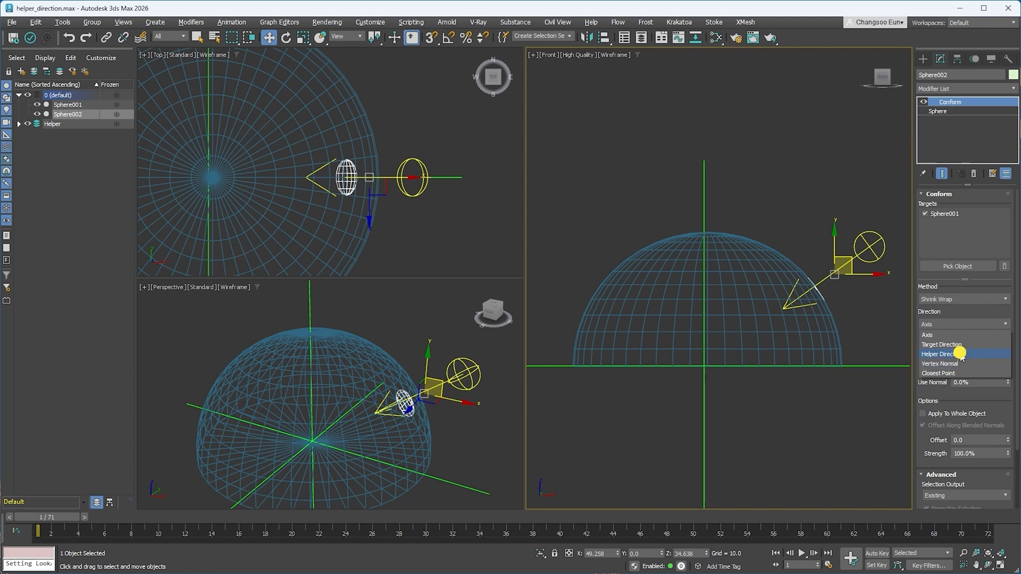
left_click(948, 353)
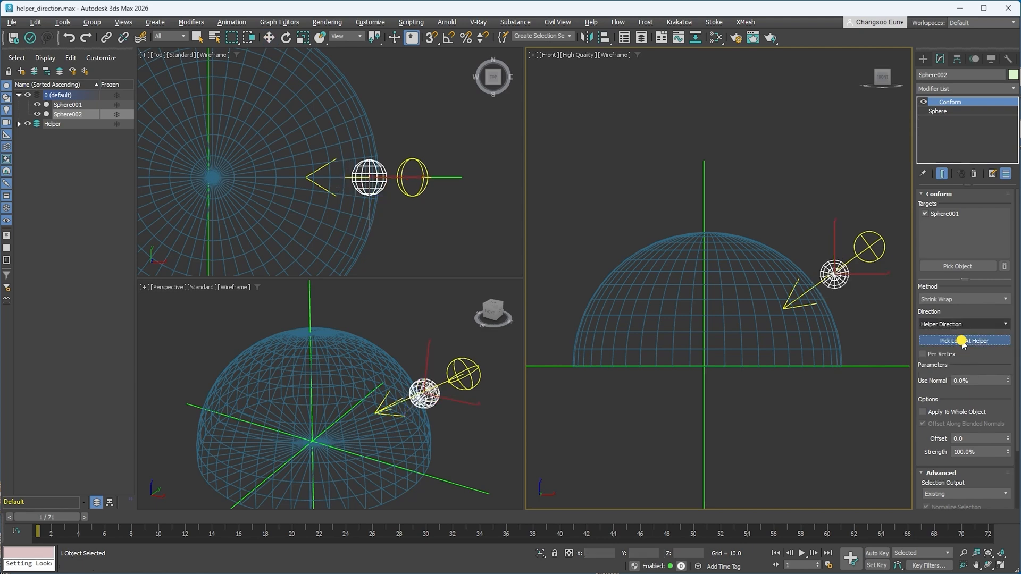
left_click(965, 341)
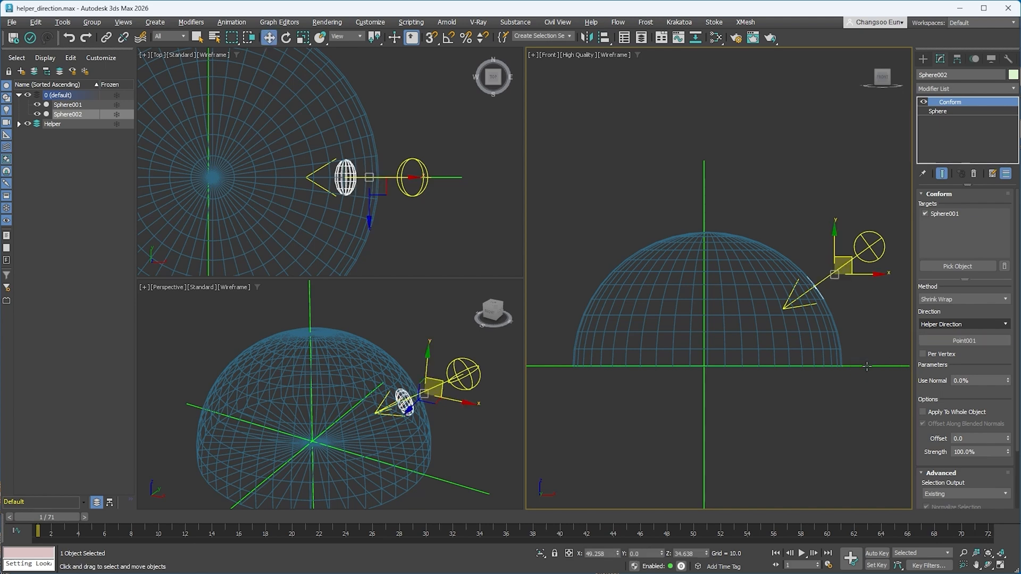
left_click(52, 124)
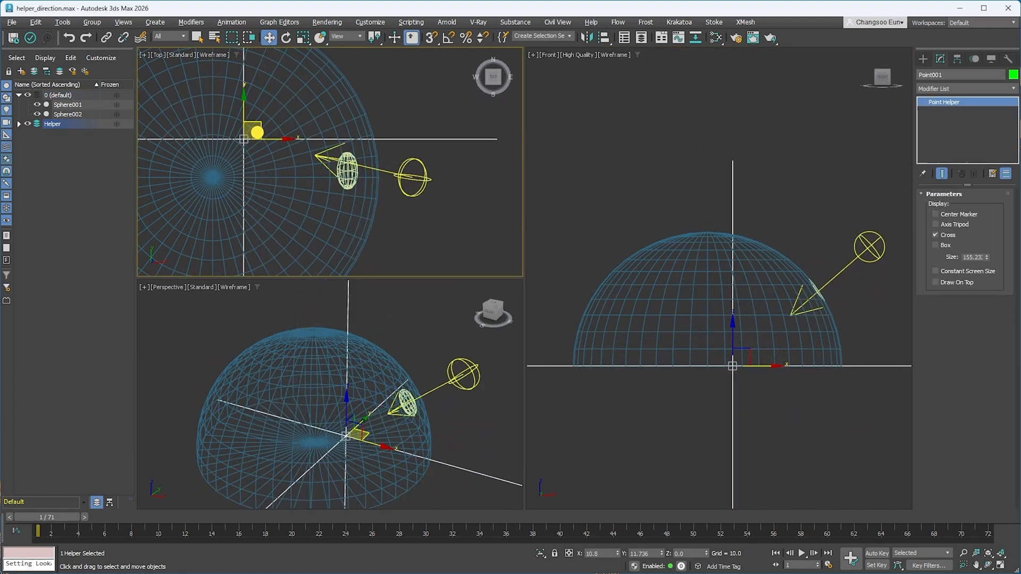
left_click_drag(242, 138, 258, 181)
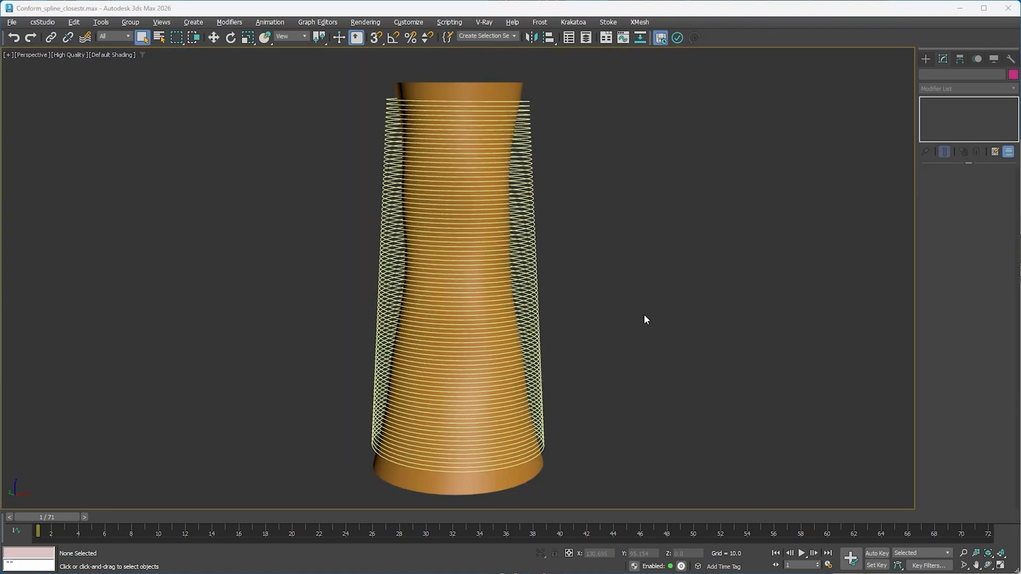
mouse_move(668, 294)
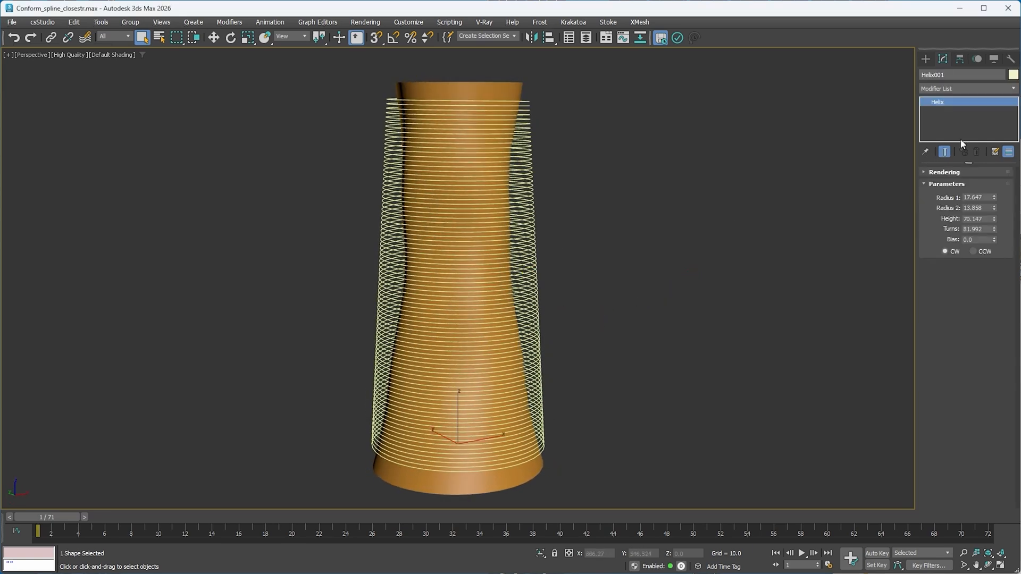
Add a Conform modifier to Helix001 with Shrink Wrap method and Closest Point direction, targeting Cylinder001
left_click(967, 88)
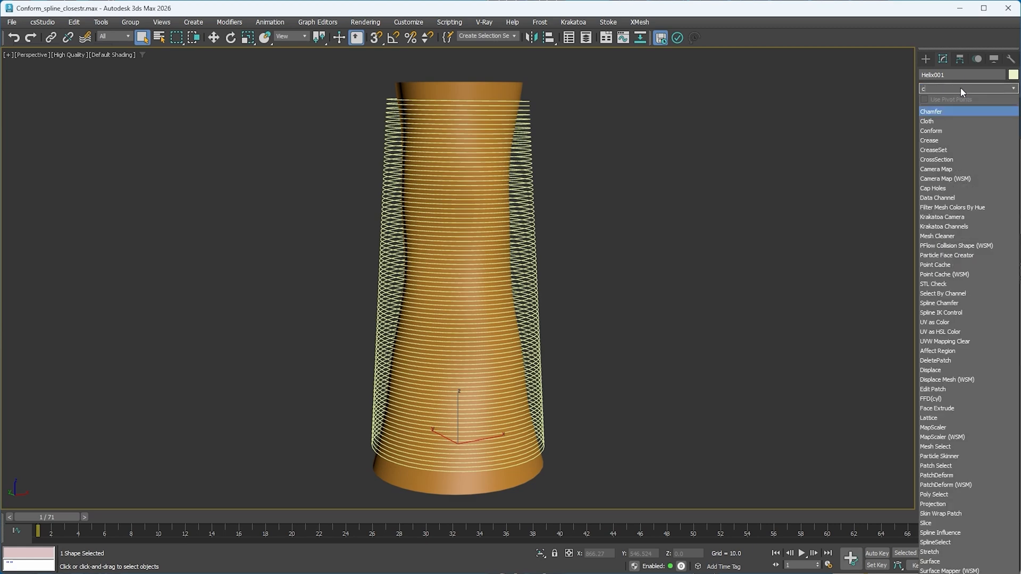
left_click(930, 130)
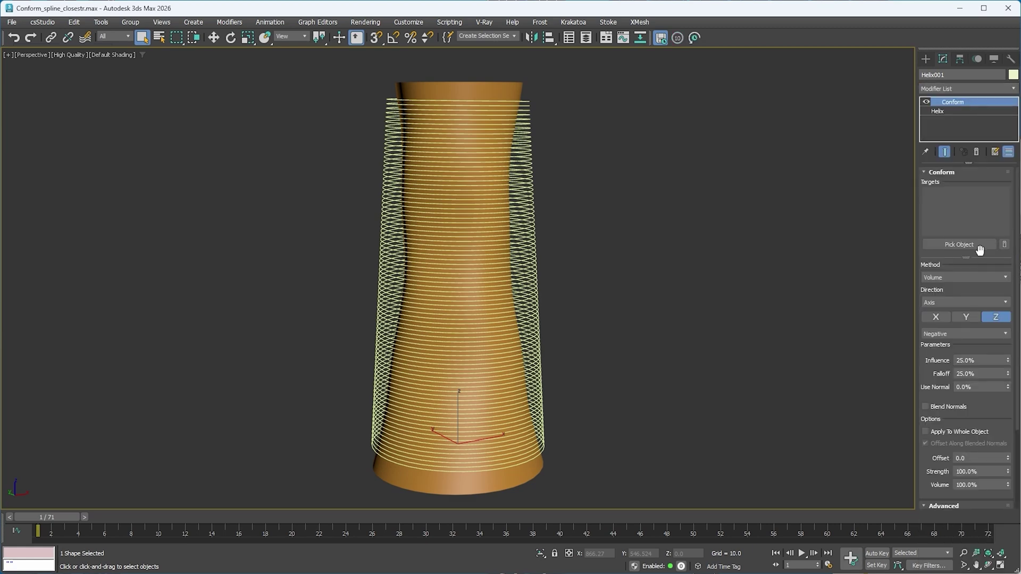
mouse_move(968, 267)
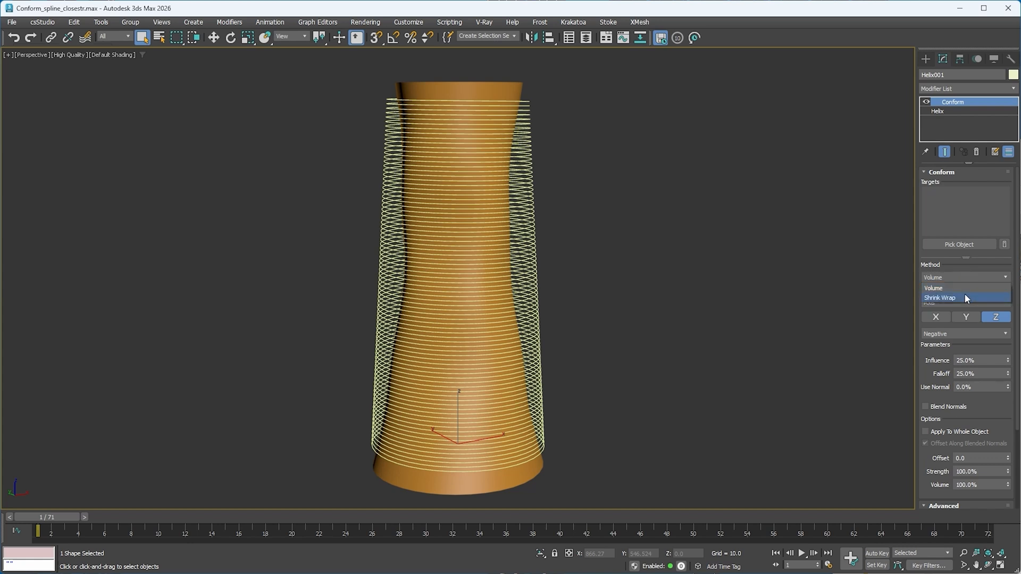
left_click(939, 298)
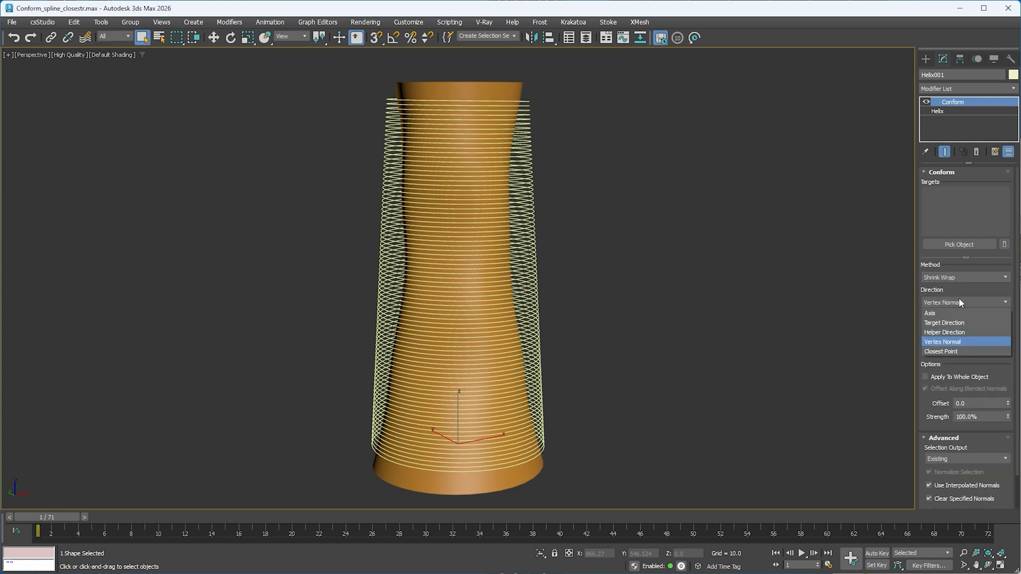
left_click(942, 351)
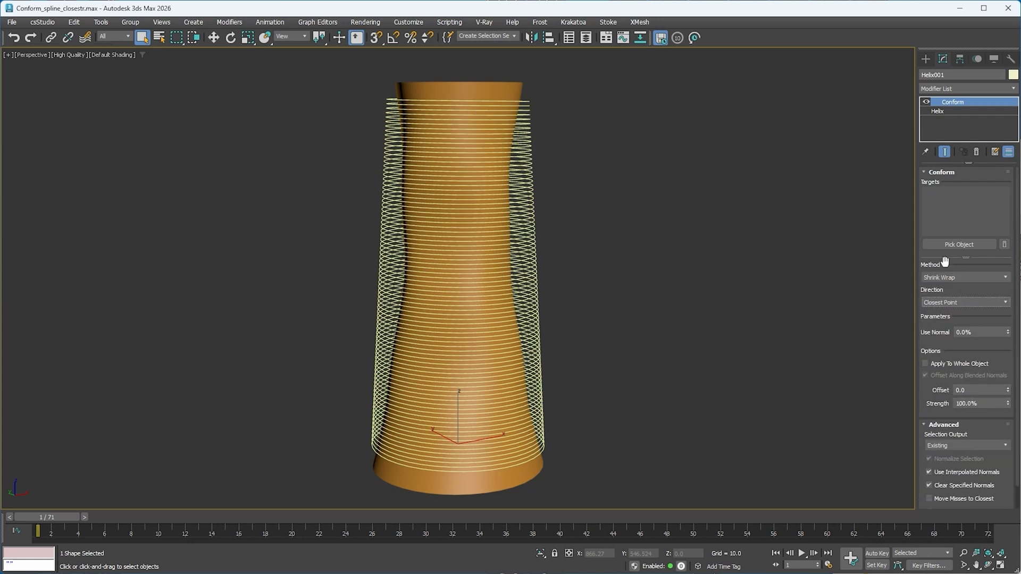
left_click(958, 243)
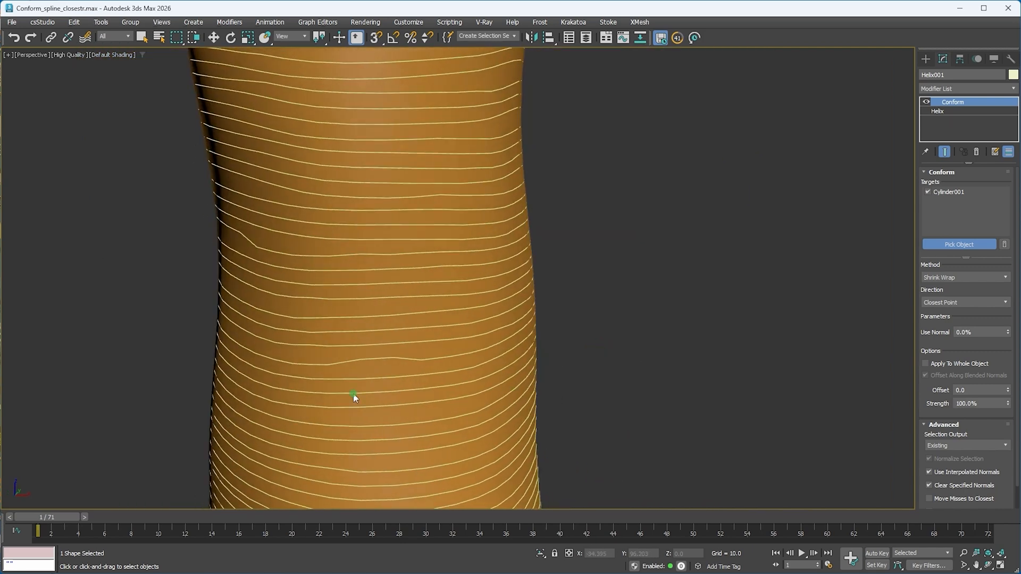
Finish picking the handle target, then add Renderable Spline (thickness 2.6) and Normalize Spline above Conform
left_click(1013, 88)
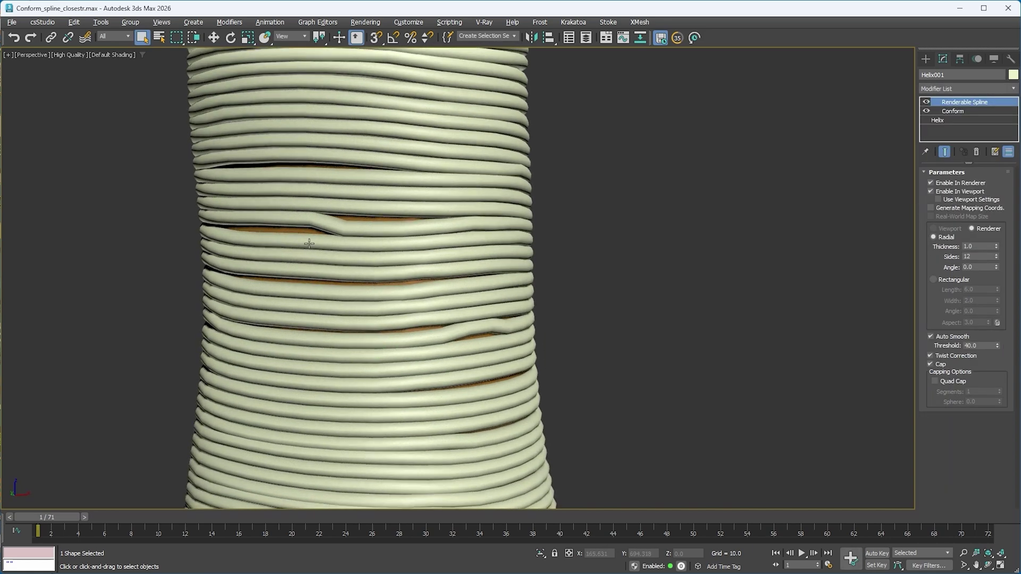
mouse_move(474, 296)
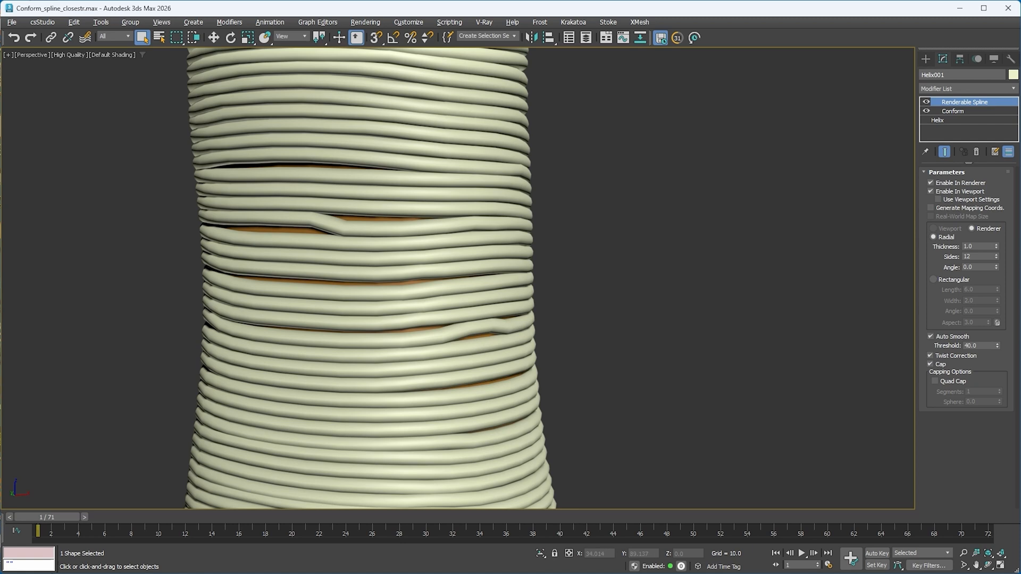
left_click(964, 88)
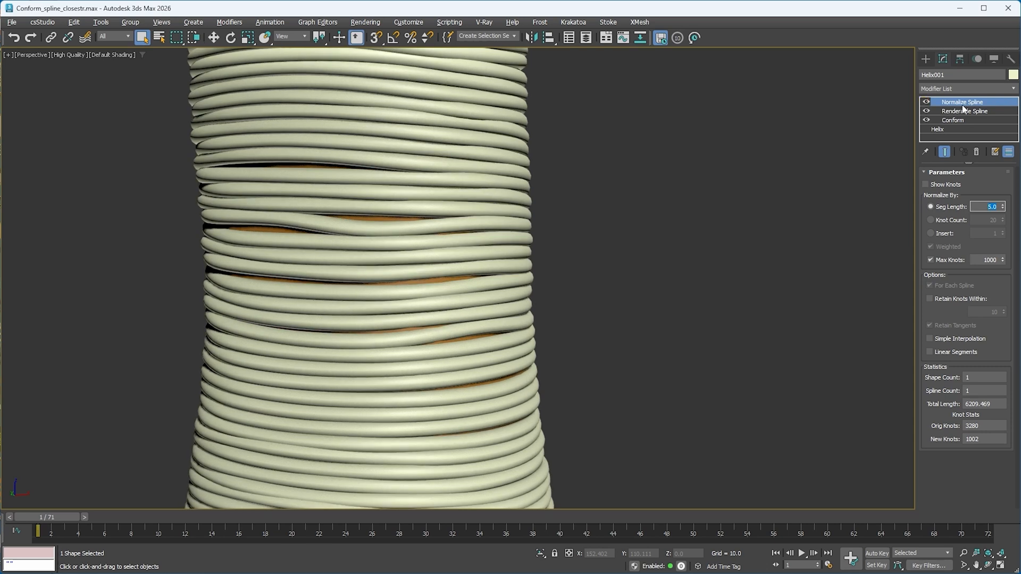
left_click(965, 111)
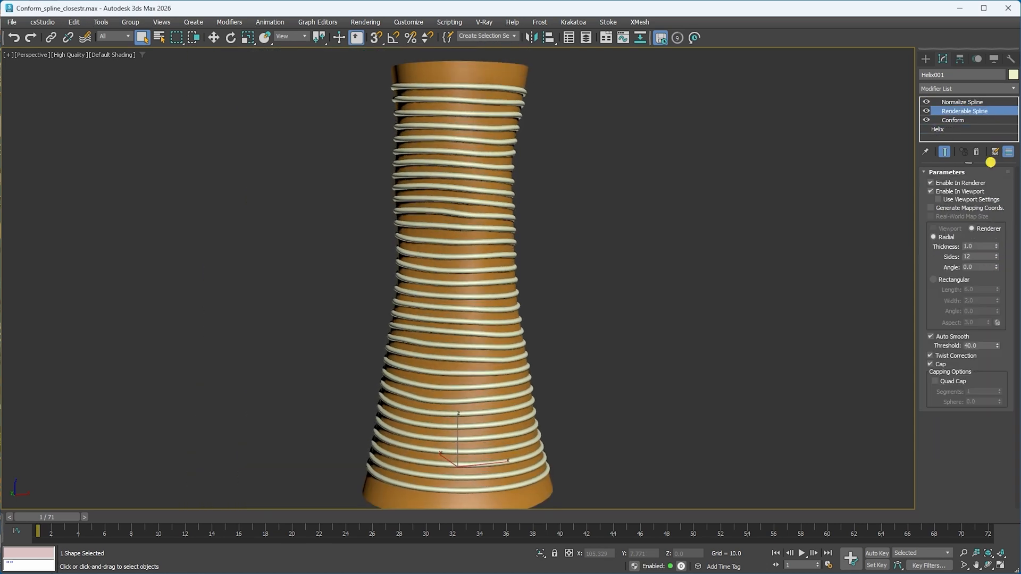
left_click(953, 120)
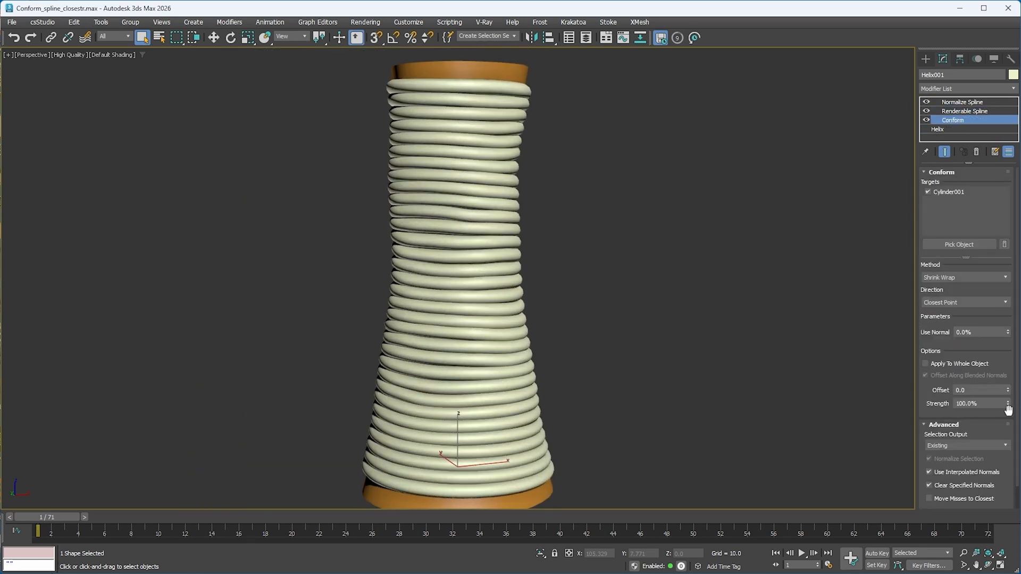
left_click(965, 111)
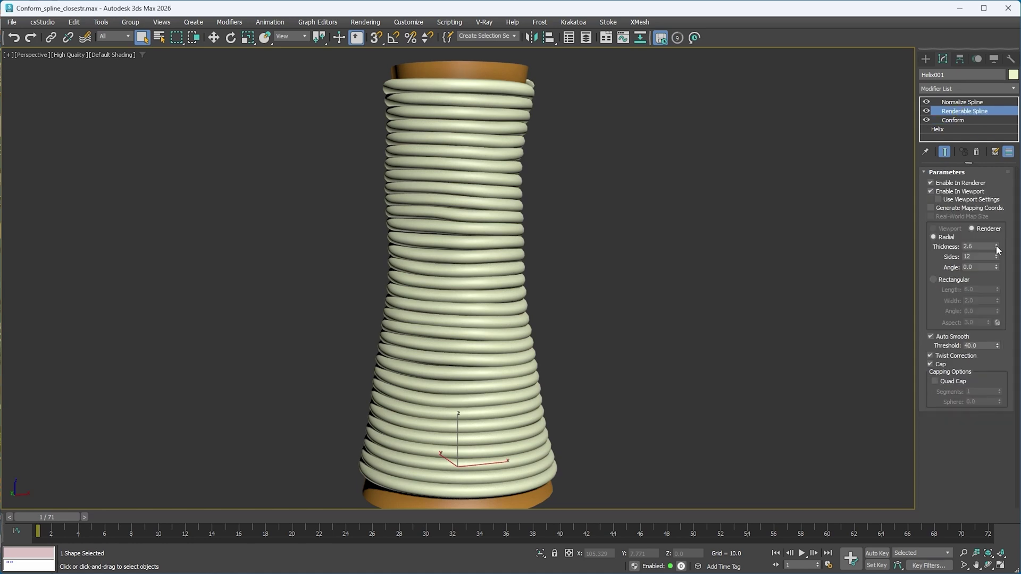